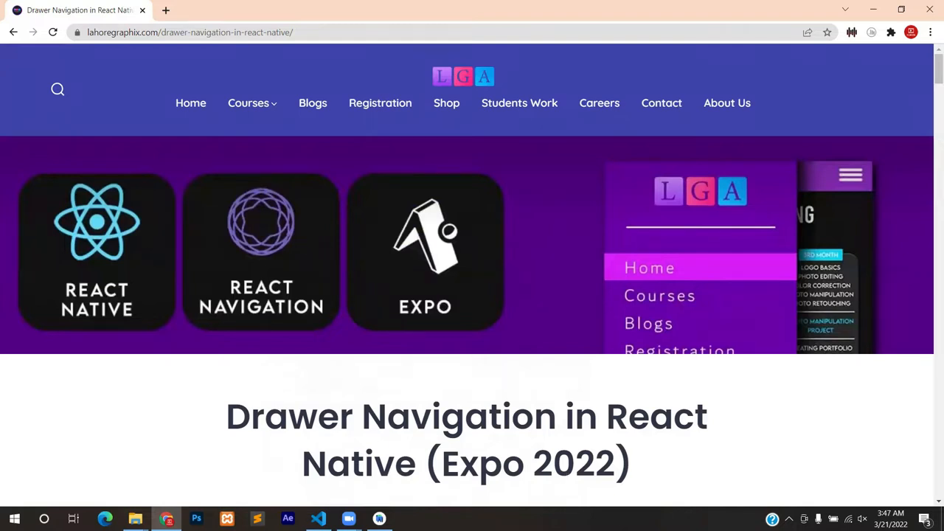
{"action": "mouse_move", "coordinate": [704, 378]}
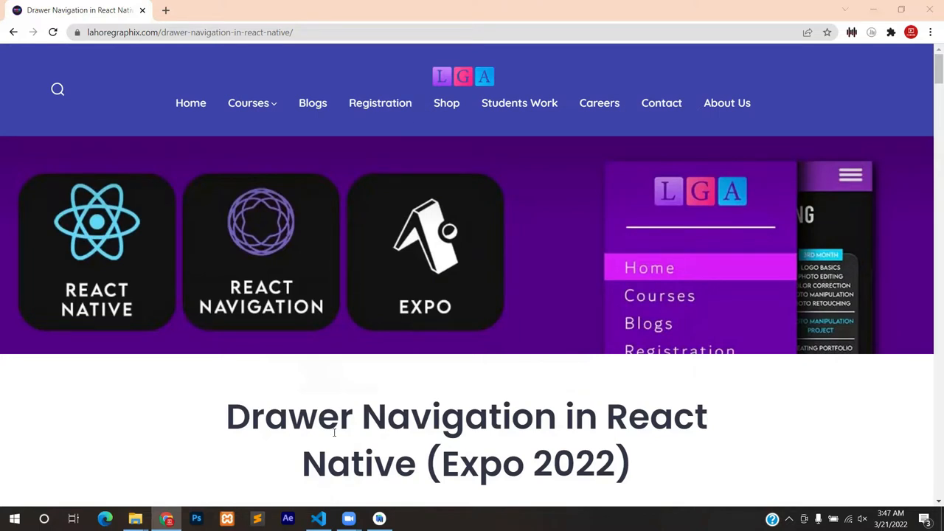
{"action": "mouse_move", "coordinate": [312, 309]}
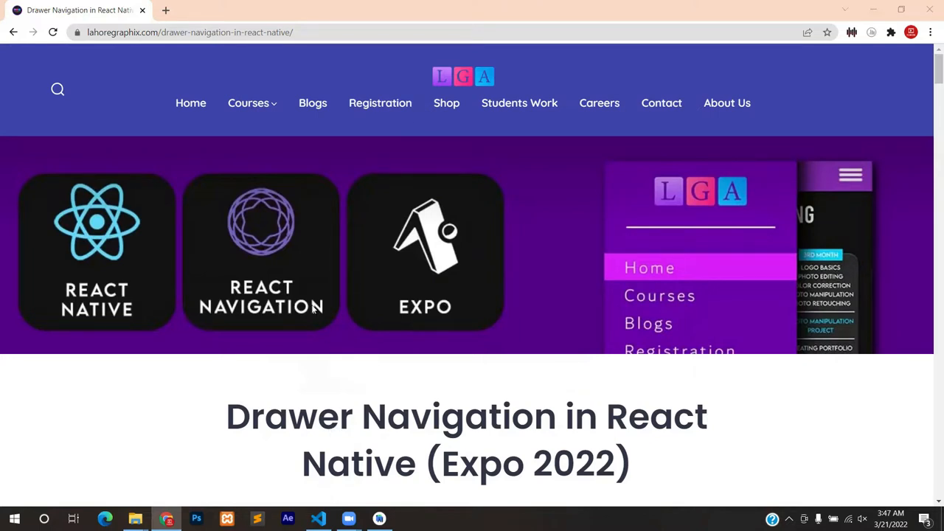
Step: Scroll the lahoregraphix.com drawer navigation article past Steps 1 and 2 to Step 3
{"action": "left_click", "coordinate": [189, 32]}
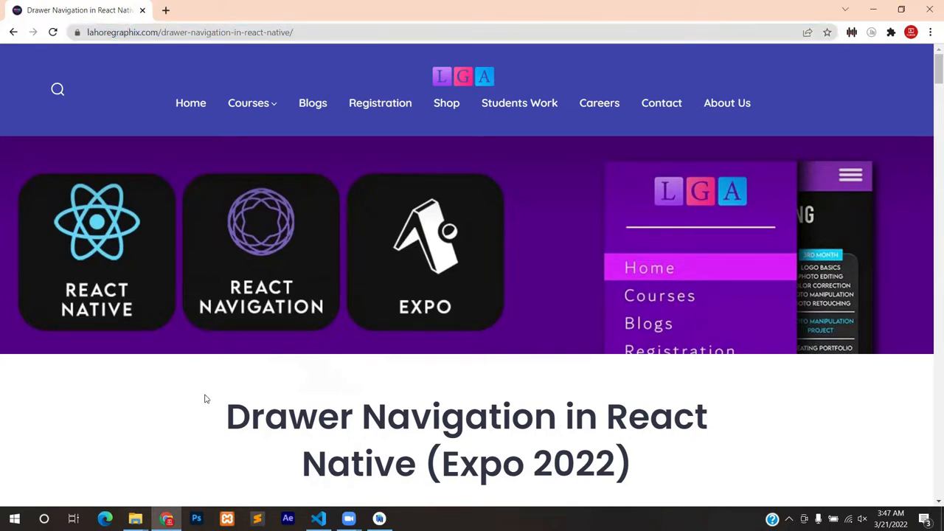
{"action": "mouse_move", "coordinate": [381, 361]}
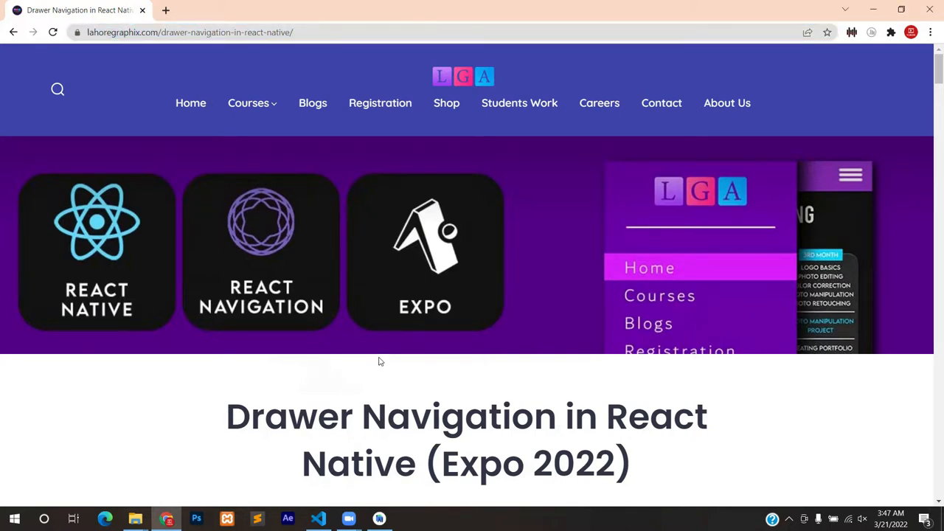
{"action": "scroll", "scroll_direction": "down", "scroll_amount": 3}
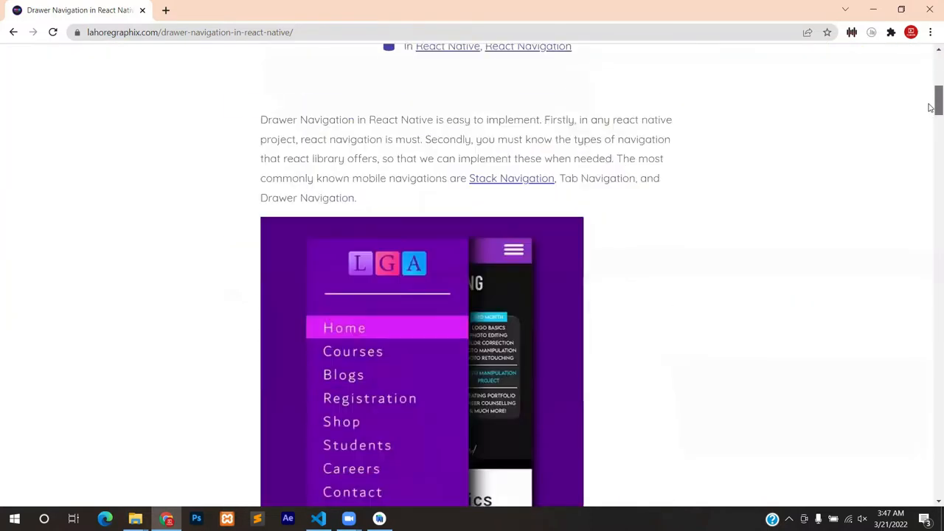
{"action": "scroll", "scroll_direction": "down", "scroll_amount": 3}
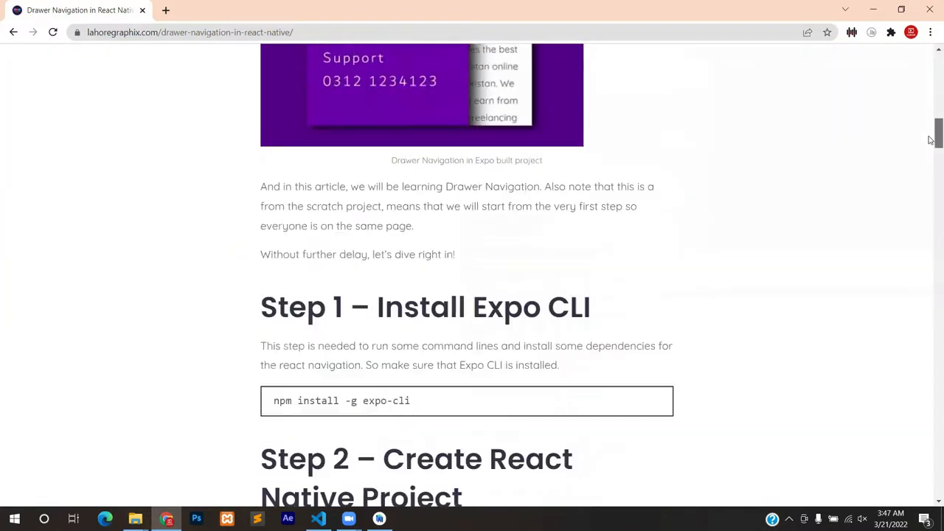
{"action": "scroll", "scroll_direction": "down", "scroll_amount": 3}
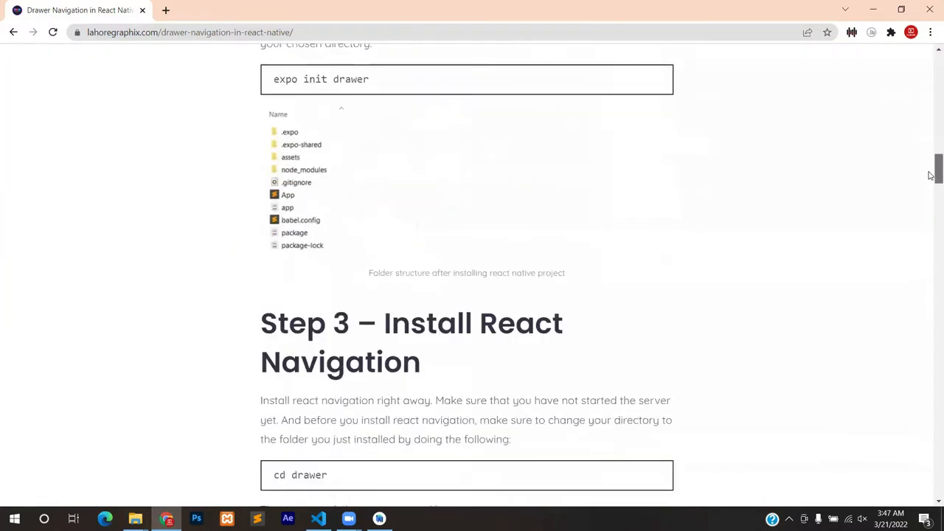
{"action": "scroll", "scroll_direction": "down", "scroll_amount": 3}
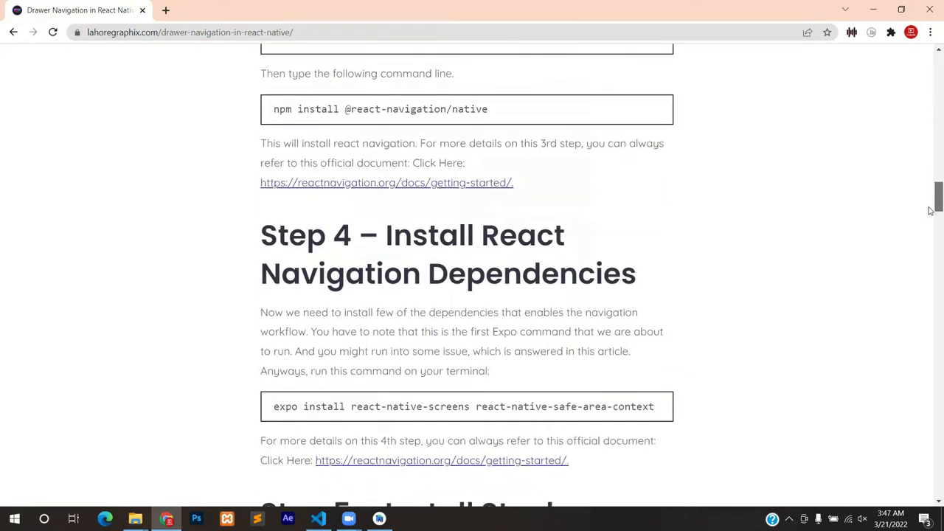
{"action": "scroll", "scroll_direction": "up", "scroll_amount": 3}
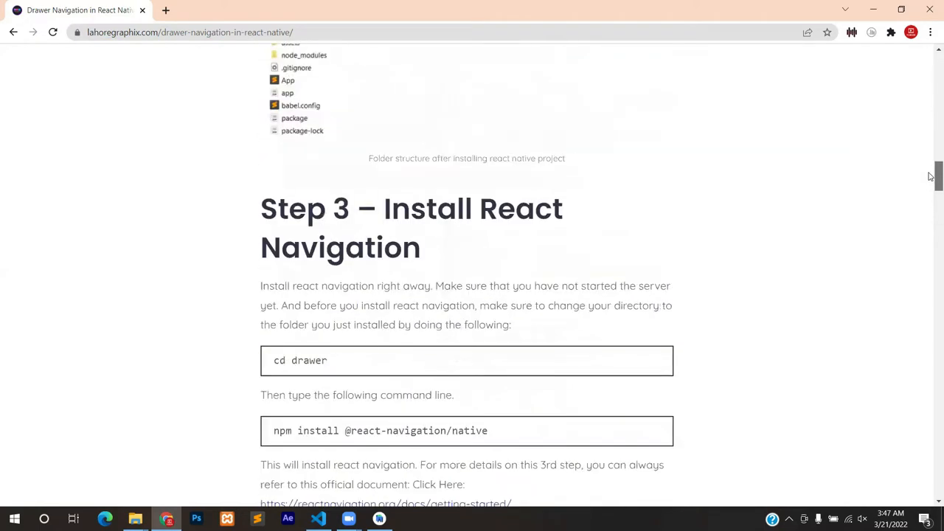
{"action": "scroll", "scroll_direction": "up", "scroll_amount": 3}
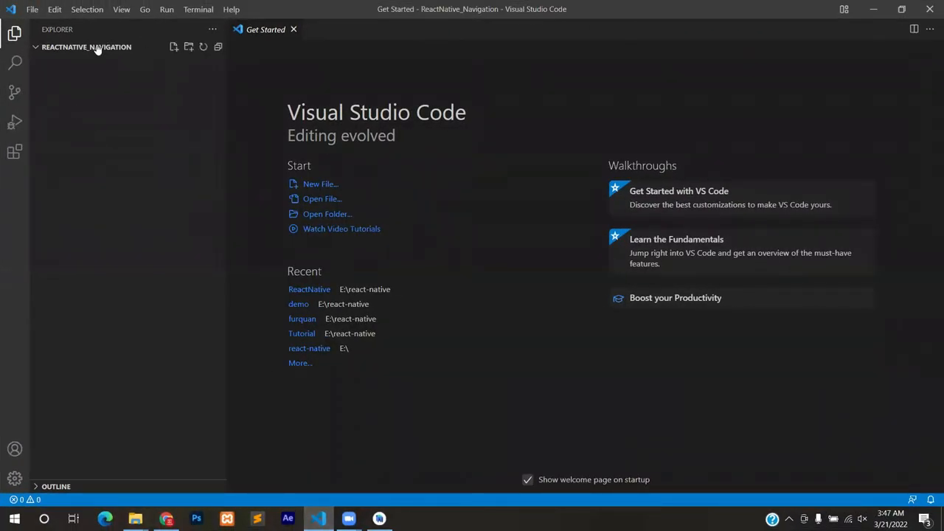
{"action": "mouse_move", "coordinate": [86, 46]}
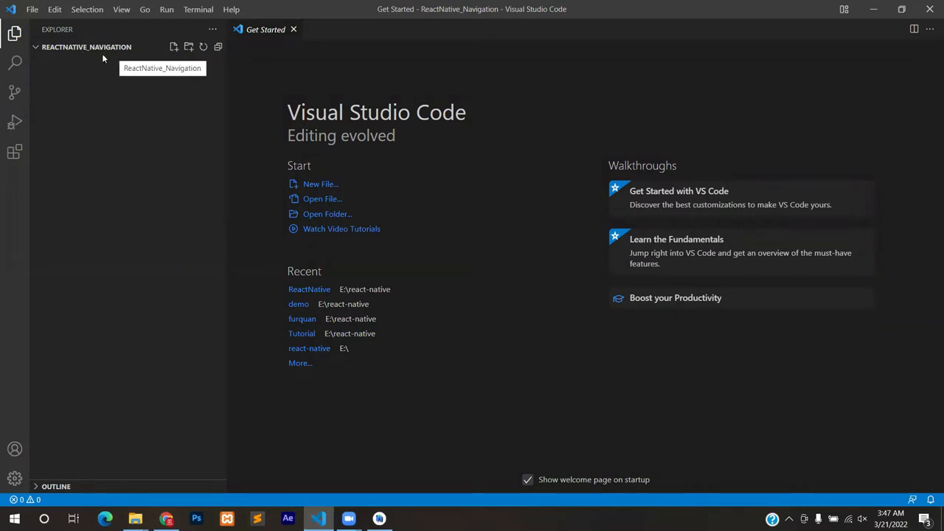
{"action": "mouse_move", "coordinate": [114, 81]}
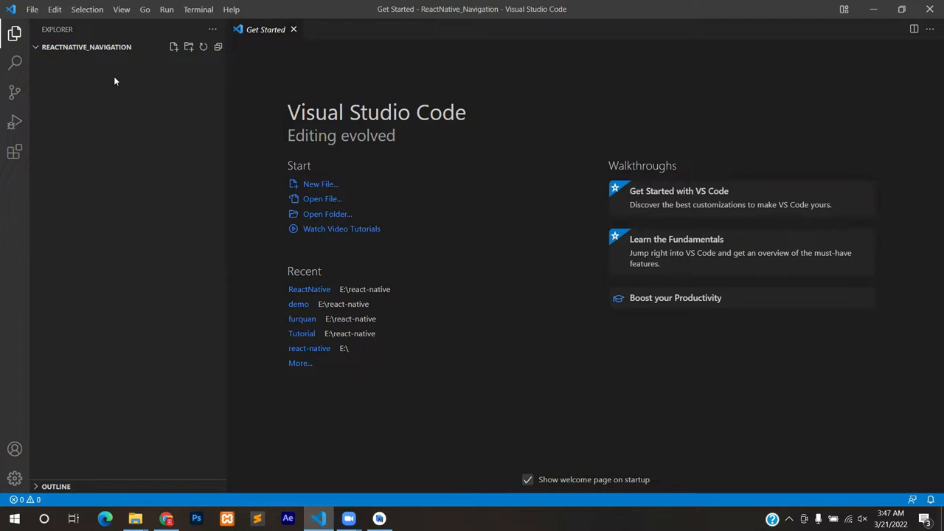
{"action": "mouse_move", "coordinate": [166, 62]}
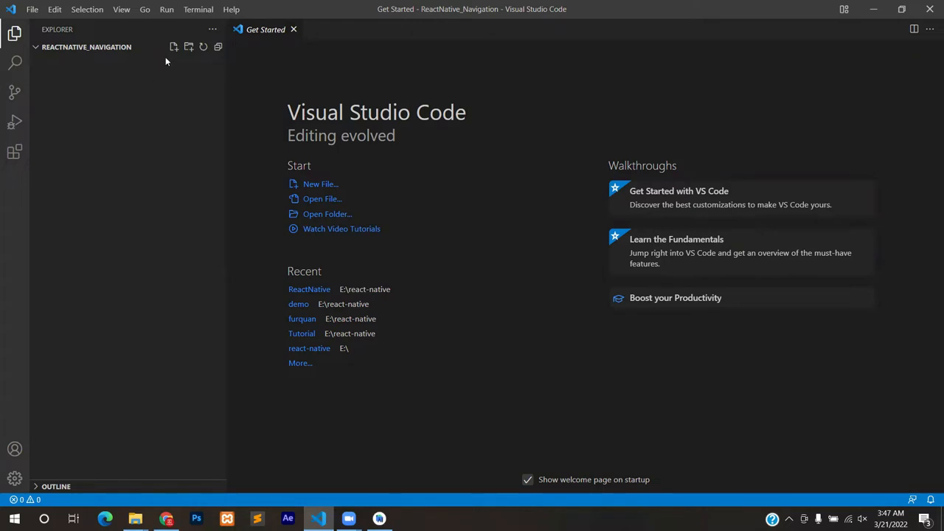
Step: Open a new PowerShell terminal in the ReactNative_Navigation folder via the Terminal menu
{"action": "left_click", "coordinate": [198, 9]}
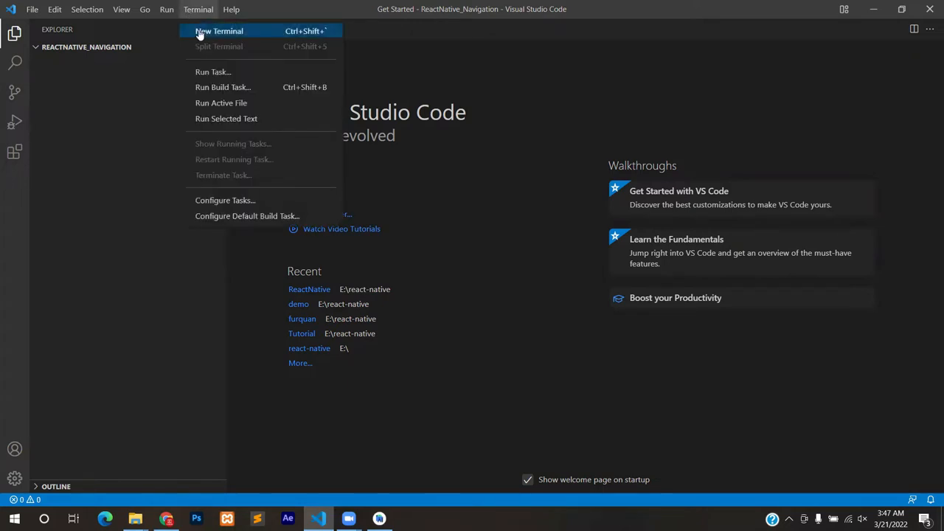
{"action": "left_click", "coordinate": [219, 31]}
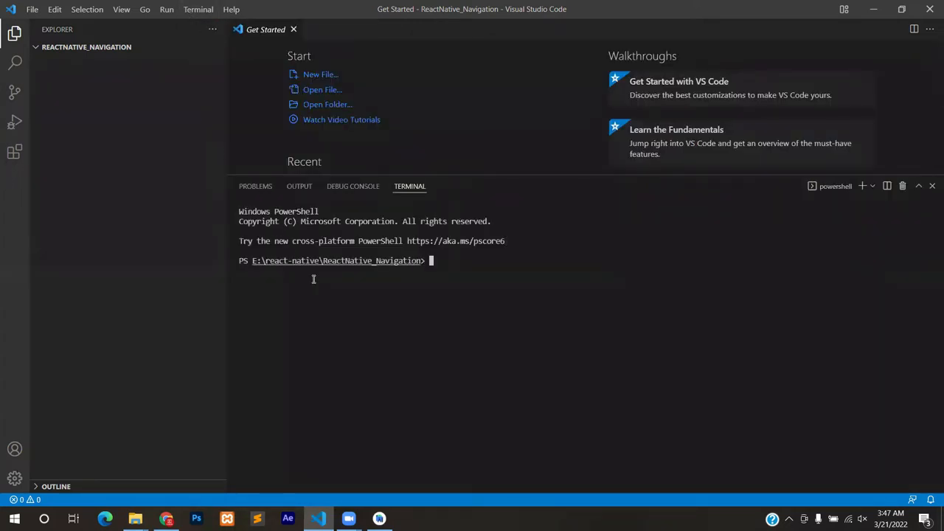
{"action": "mouse_move", "coordinate": [309, 482]}
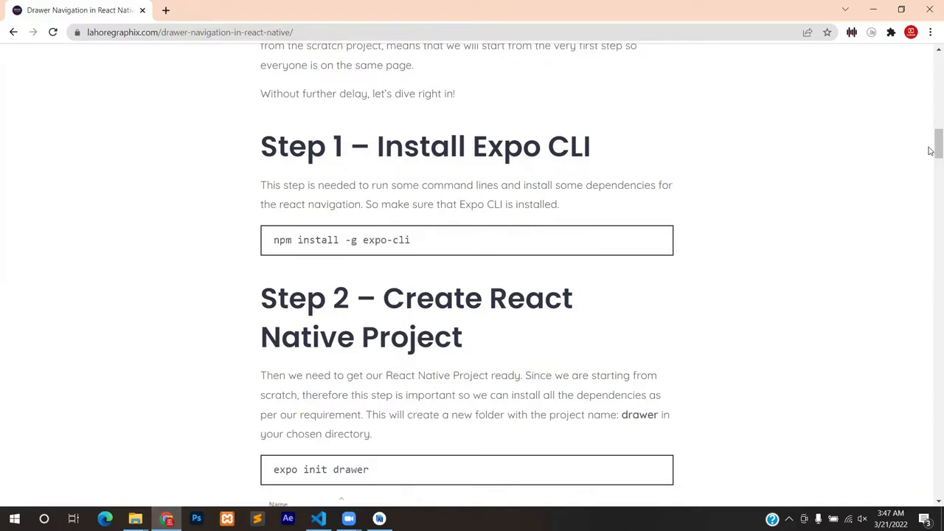
Step: Copy 'expo init drawer' from the article and run it with the blank template
{"action": "scroll", "scroll_direction": "down", "scroll_amount": 3}
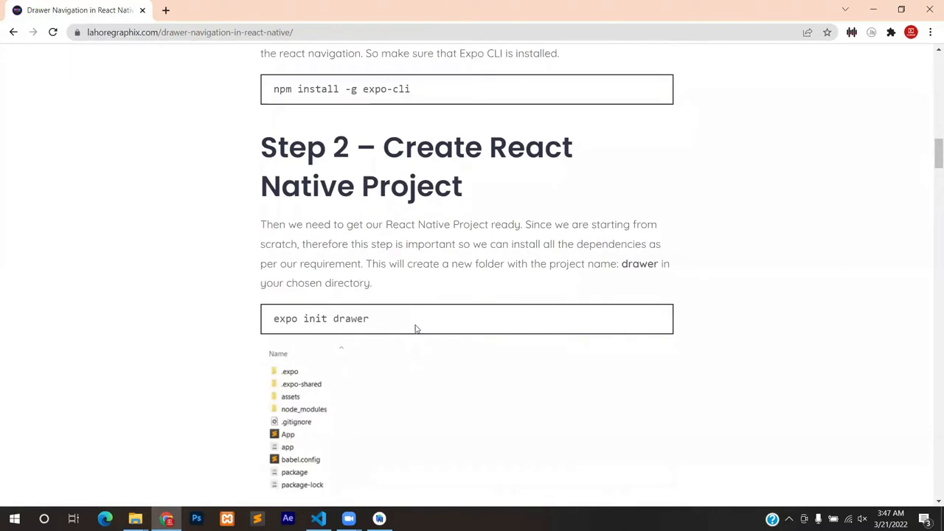
{"action": "right_click", "coordinate": [321, 319]}
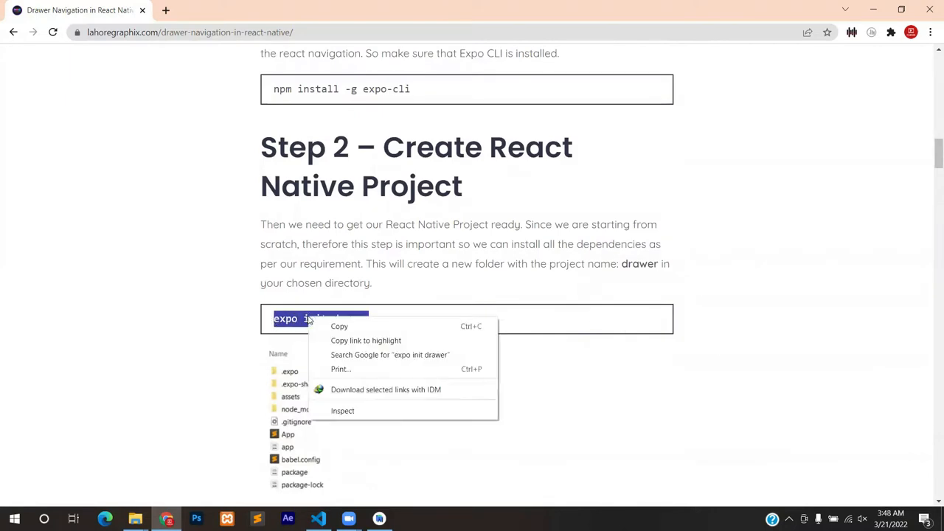
{"action": "left_click", "coordinate": [330, 475]}
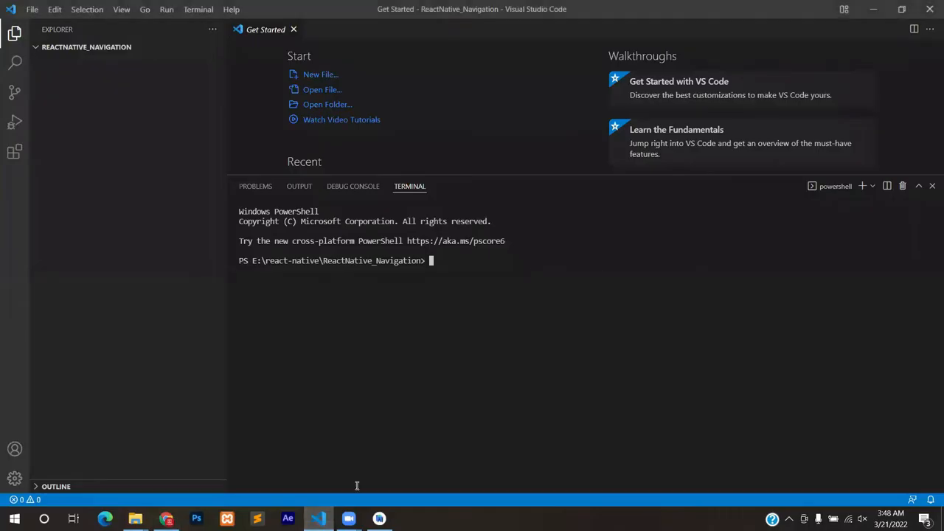
{"action": "type", "text": "expo init drawer"}
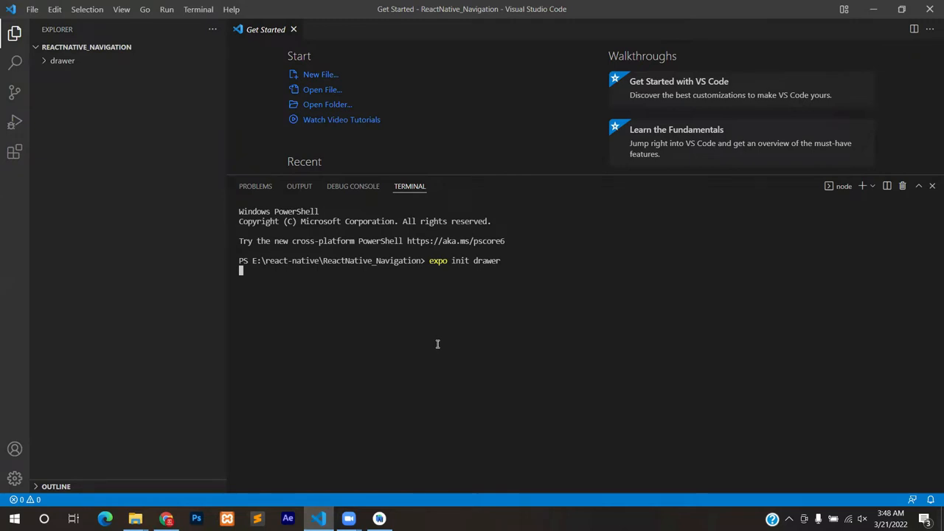
{"action": "key", "text": "enter"}
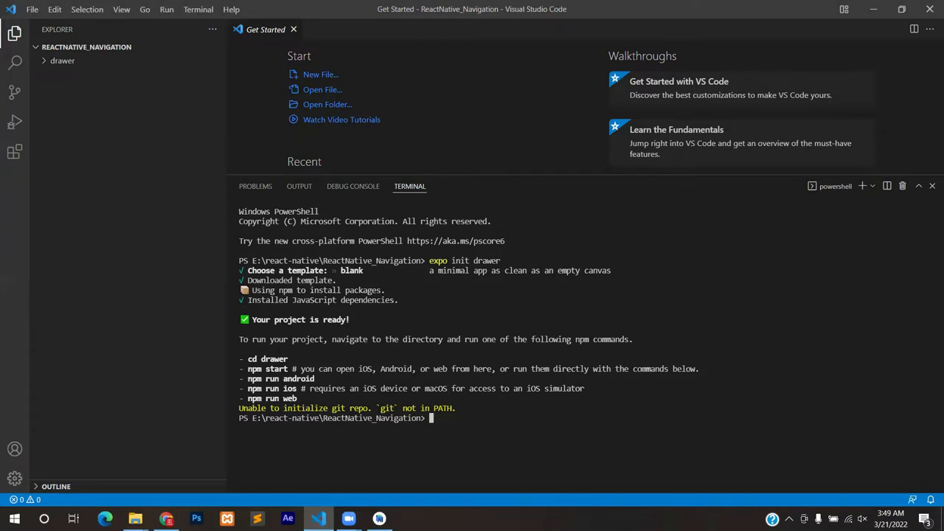
Step: Expand the drawer folder in Explorer and run 'cd drawer' in the terminal
{"action": "left_click", "coordinate": [166, 518]}
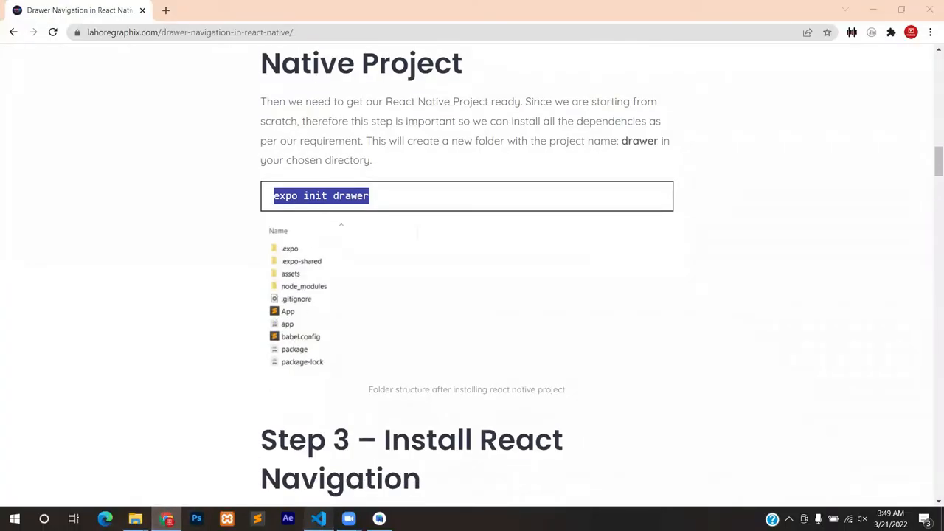
{"action": "left_click", "coordinate": [318, 518]}
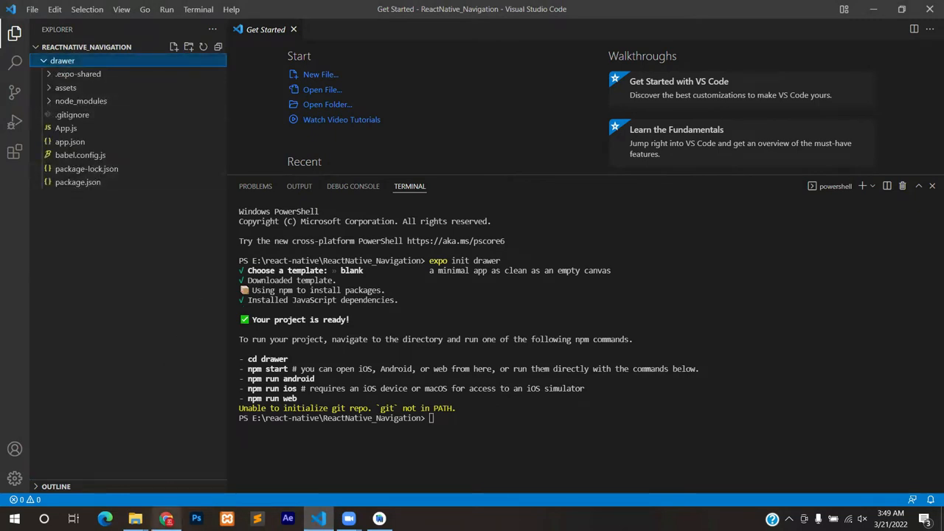
{"action": "left_click", "coordinate": [105, 519]}
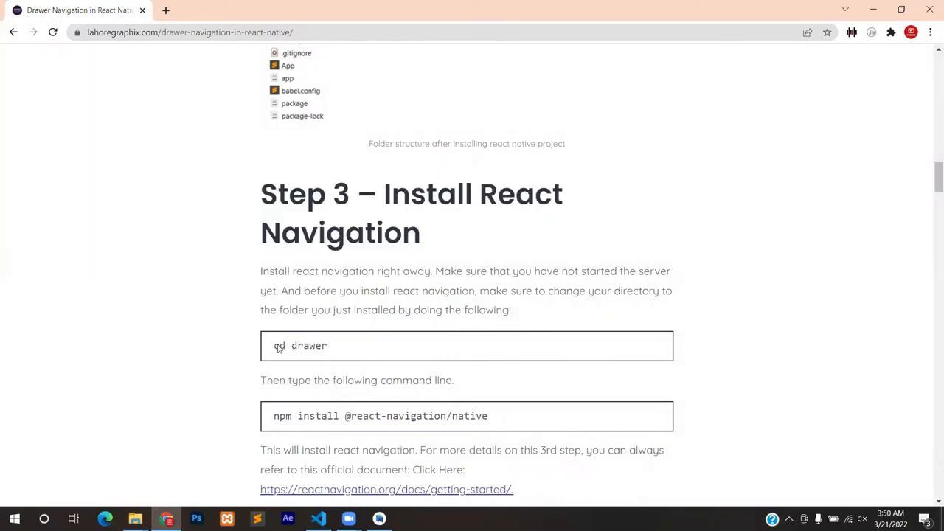
{"action": "double_click", "coordinate": [300, 345]}
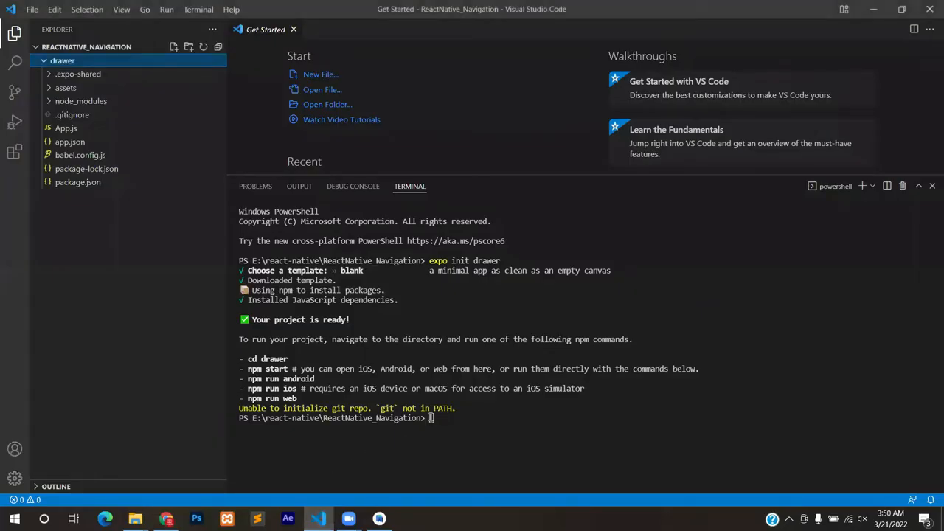
{"action": "type", "text": "cd drawer"}
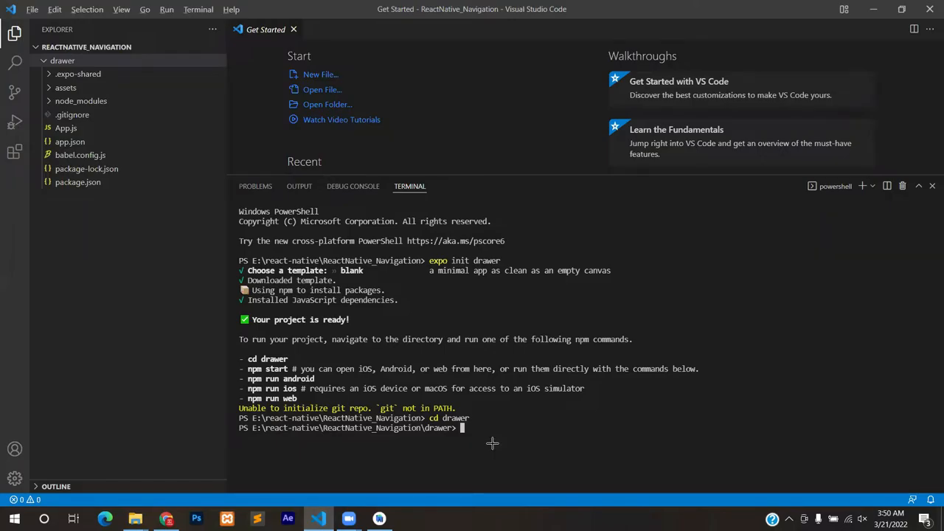
{"action": "left_click", "coordinate": [166, 519]}
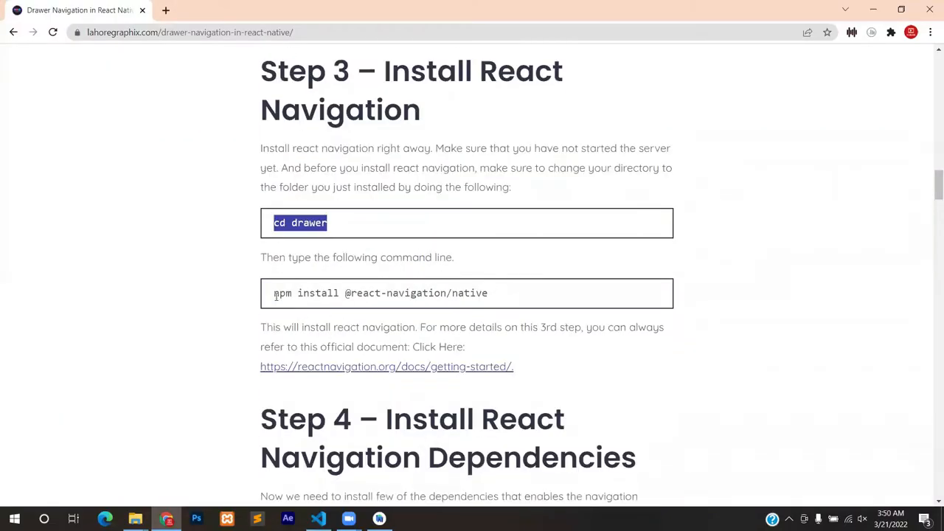
{"action": "right_click", "coordinate": [465, 292]}
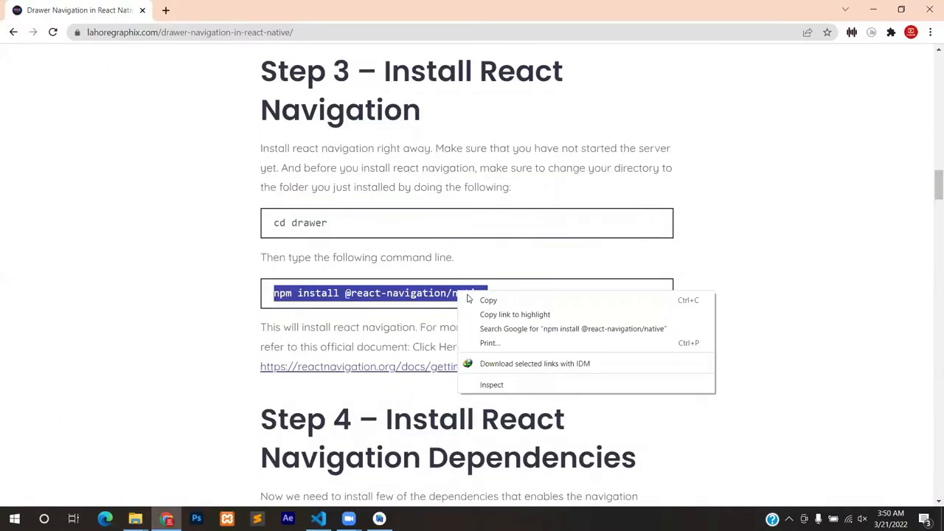
{"action": "left_click", "coordinate": [318, 518]}
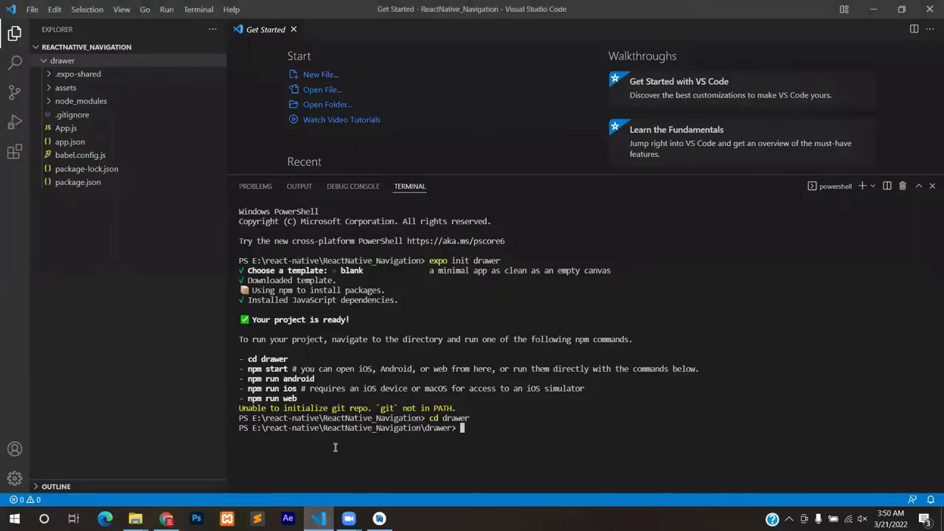
{"action": "type", "text": "npm install @react-navigation/native"}
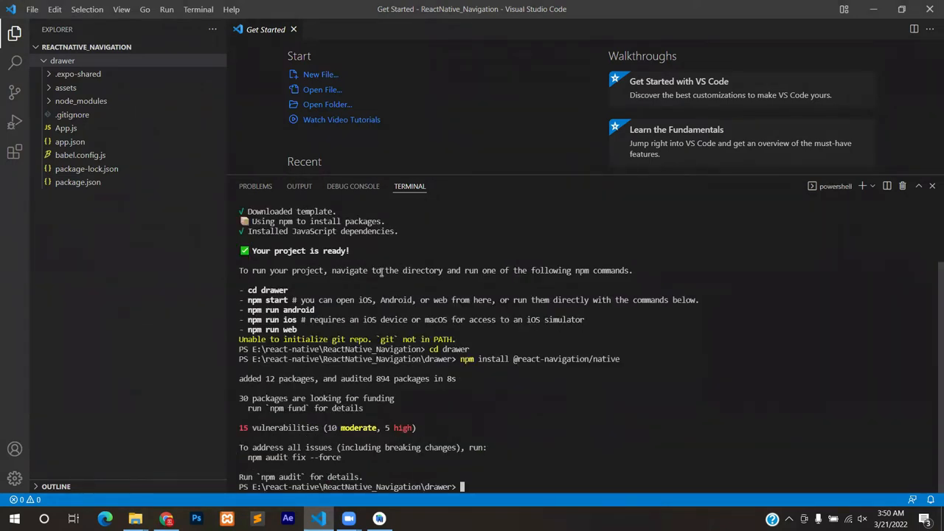
{"action": "mouse_move", "coordinate": [326, 463]}
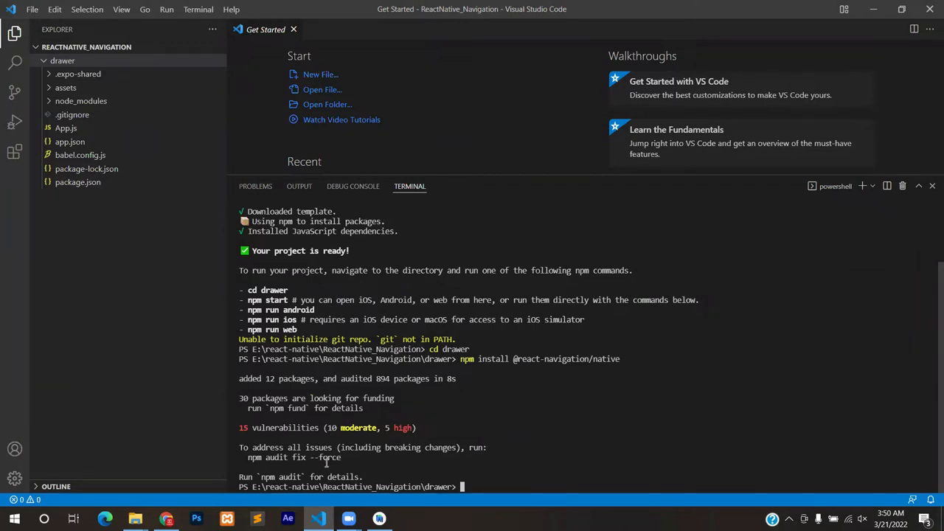
Step: Run 'expo install react-native-screens react-native-safe-area-context' and enlarge the terminal panel
{"action": "left_click", "coordinate": [106, 518]}
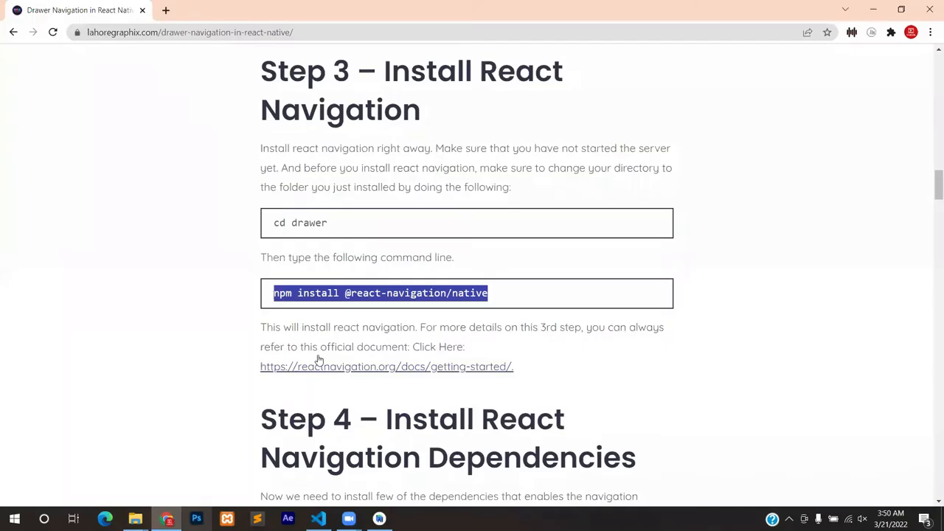
{"action": "scroll", "scroll_direction": "down", "scroll_amount": 3}
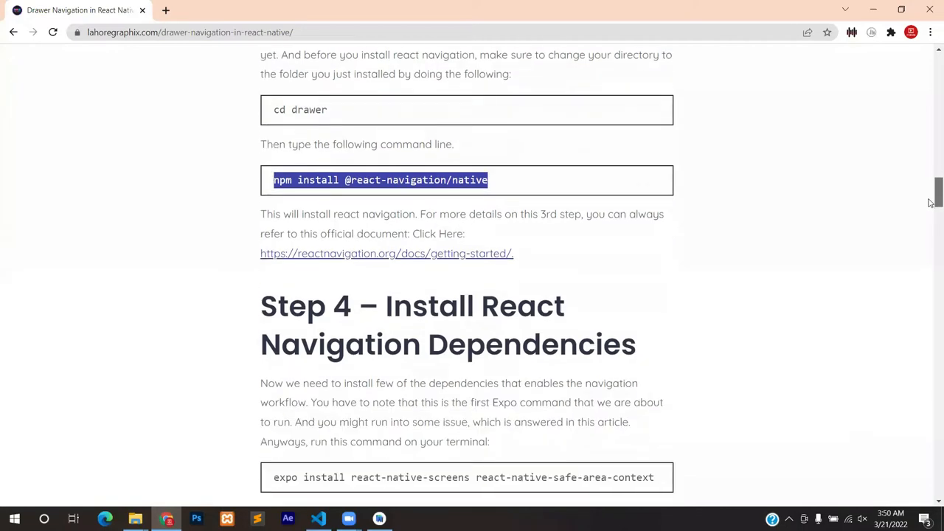
{"action": "scroll", "scroll_direction": "down", "scroll_amount": 3}
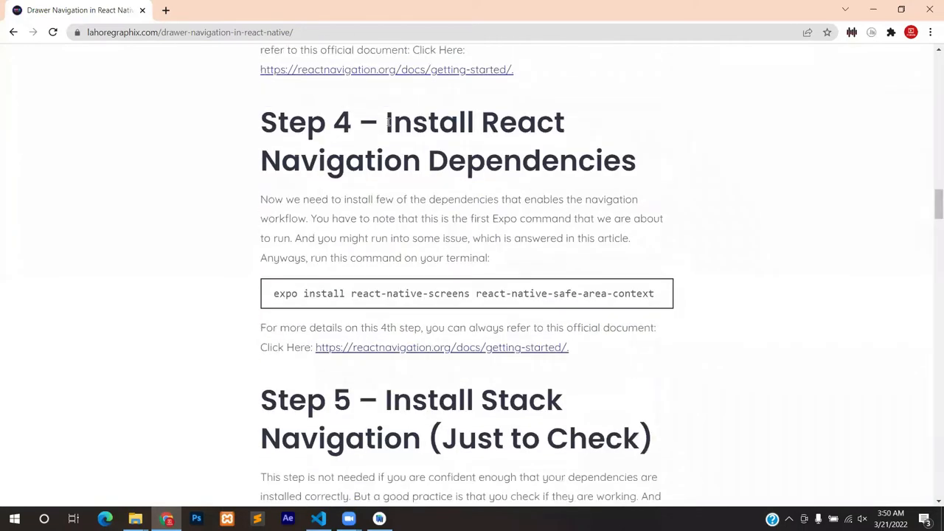
{"action": "left_click_drag", "start_coordinate": [385, 122], "coordinate": [619, 161]}
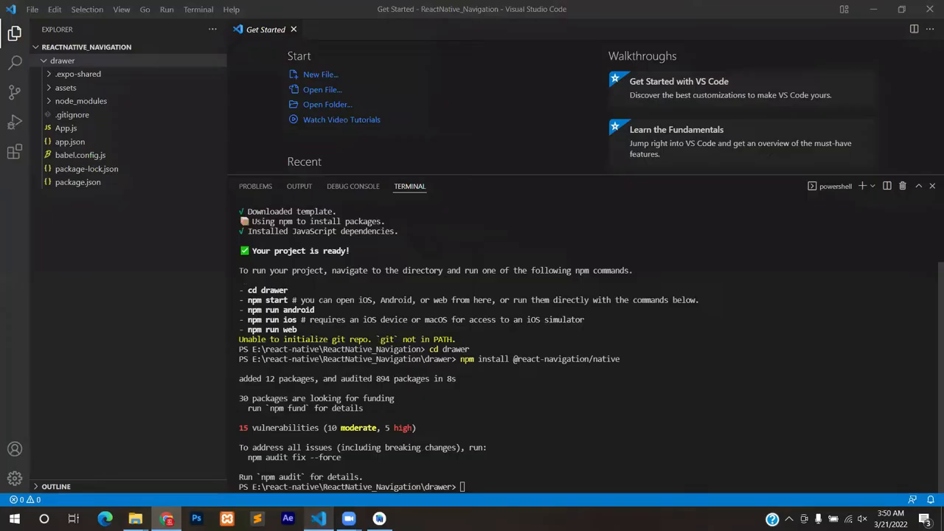
{"action": "type", "text": "expo install react-native-screens react-native-safe-area-context"}
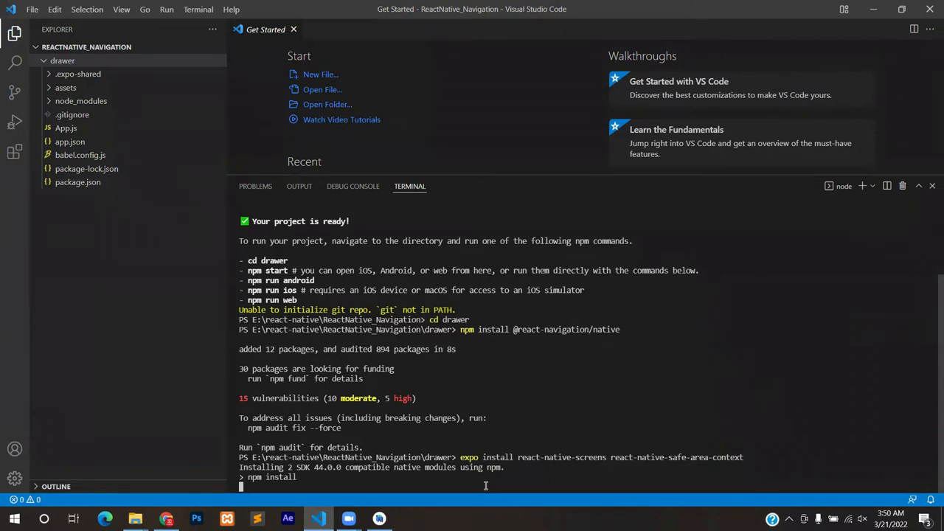
{"action": "left_click_drag", "start_coordinate": [439, 180], "coordinate": [439, 118]}
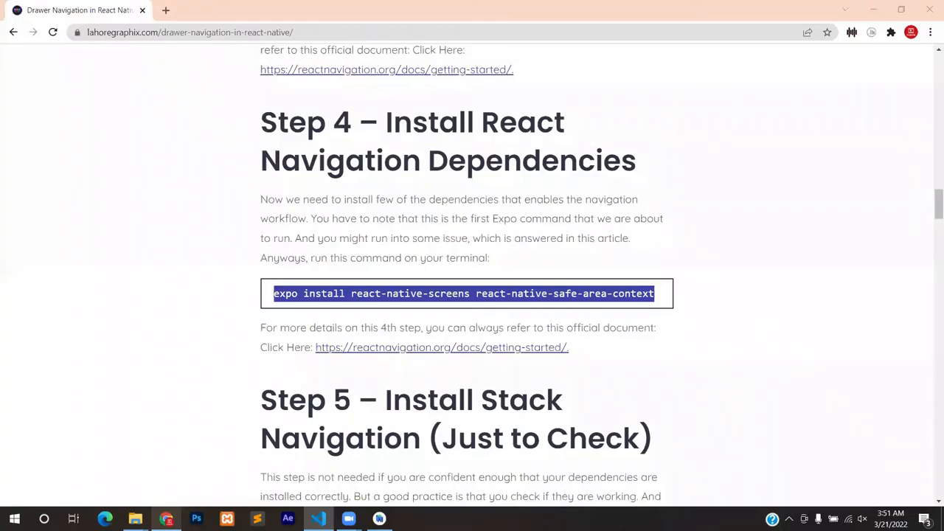
{"action": "scroll", "scroll_direction": "up", "scroll_amount": 3}
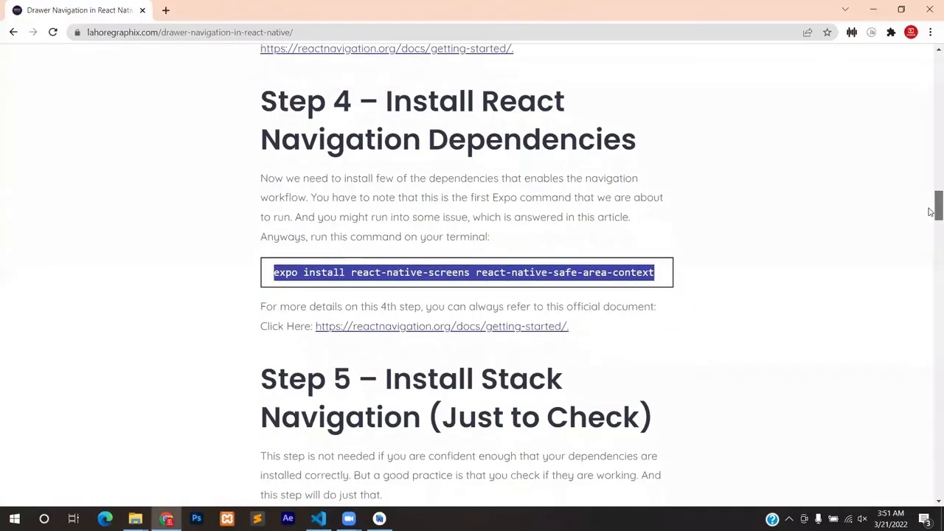
{"action": "scroll", "scroll_direction": "down", "scroll_amount": 3}
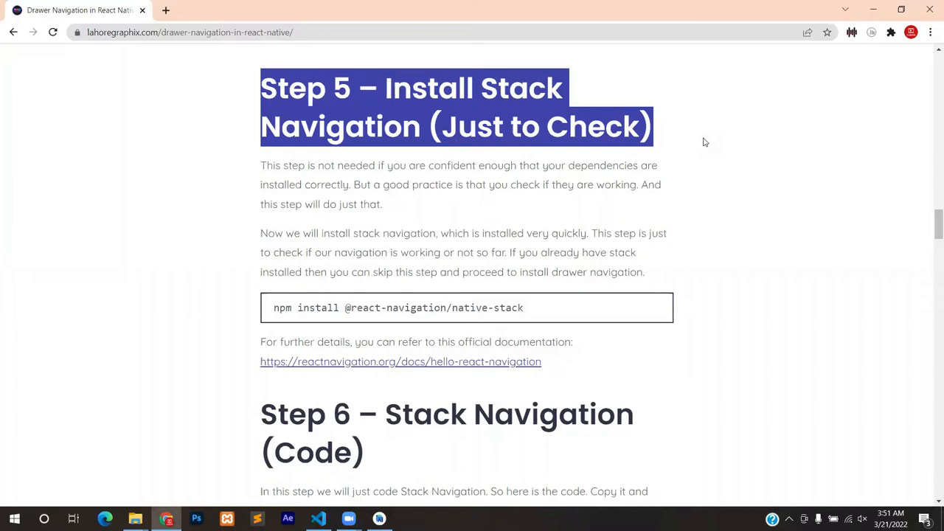
{"action": "left_click", "coordinate": [545, 305]}
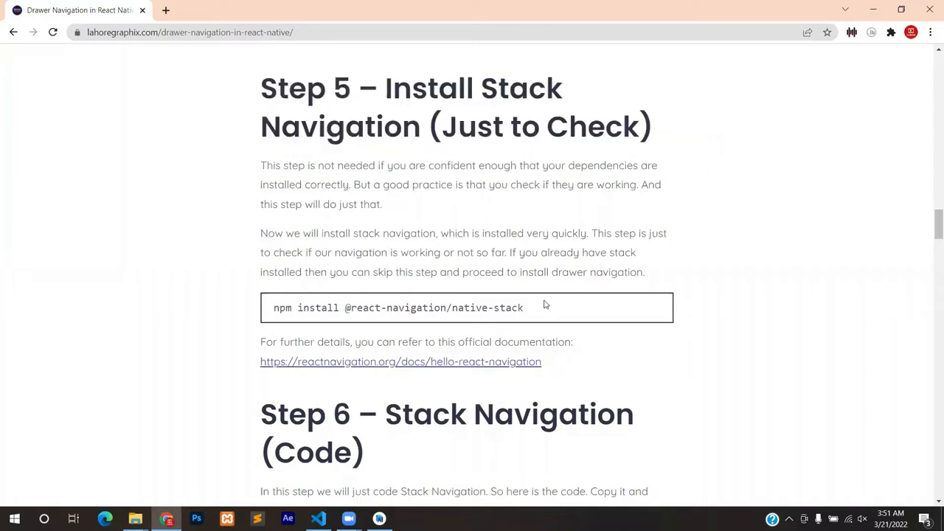
{"action": "right_click", "coordinate": [398, 307]}
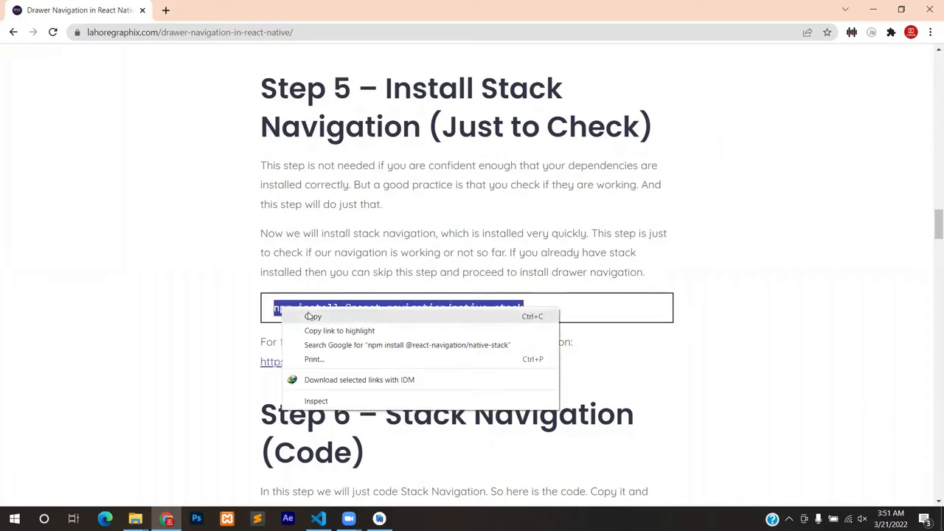
{"action": "left_click", "coordinate": [312, 316]}
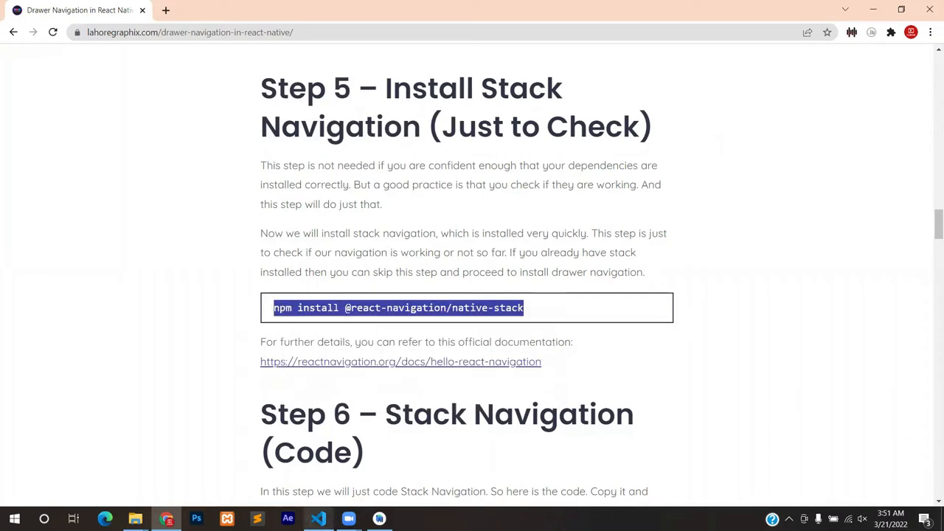
{"action": "left_click", "coordinate": [318, 519]}
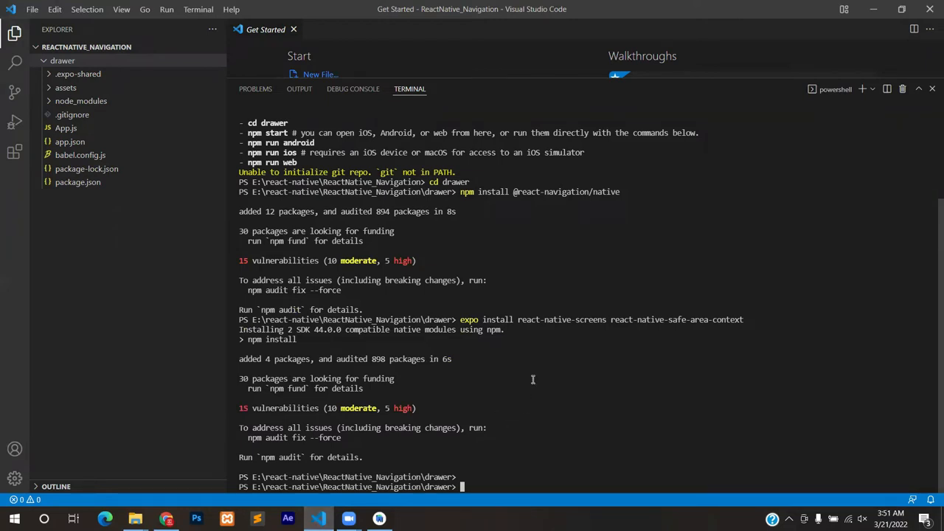
{"action": "type", "text": "npm install @react-navigation/native-stack"}
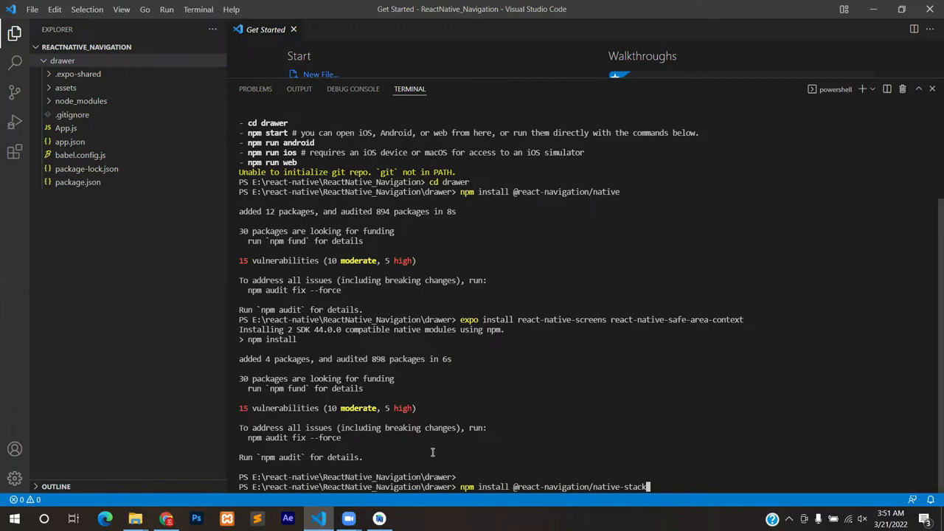
{"action": "key", "text": "Enter"}
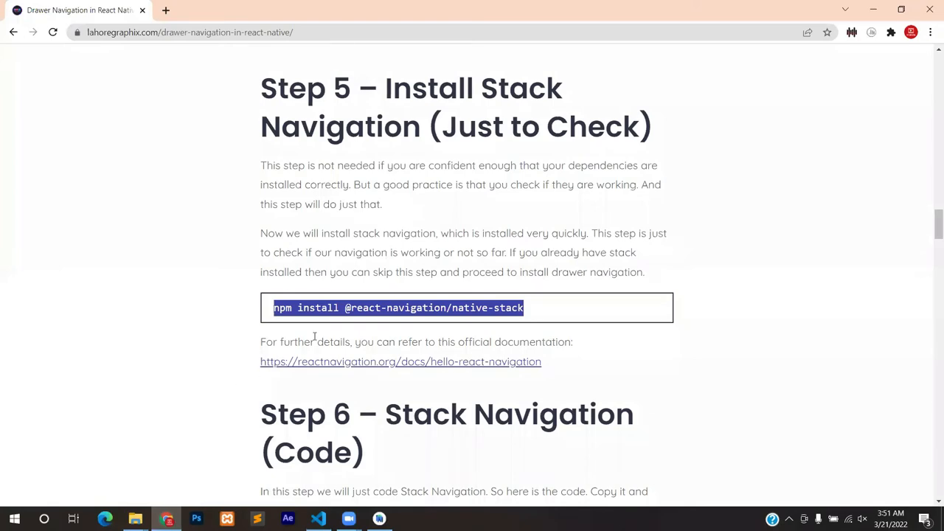
Step: Replace App.js with the Step 6 stack navigation code and type 'npm start' in the terminal
{"action": "scroll", "scroll_direction": "down", "scroll_amount": 3}
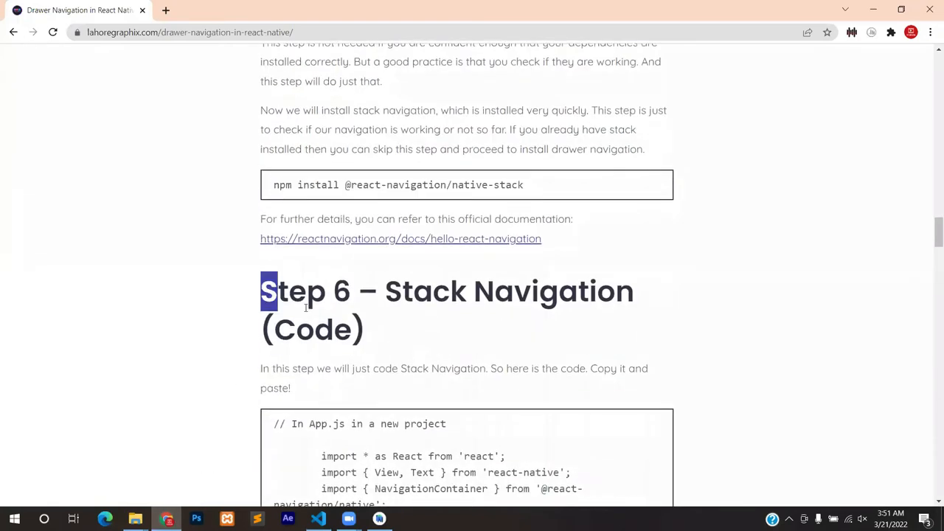
{"action": "scroll", "scroll_direction": "down", "scroll_amount": 3}
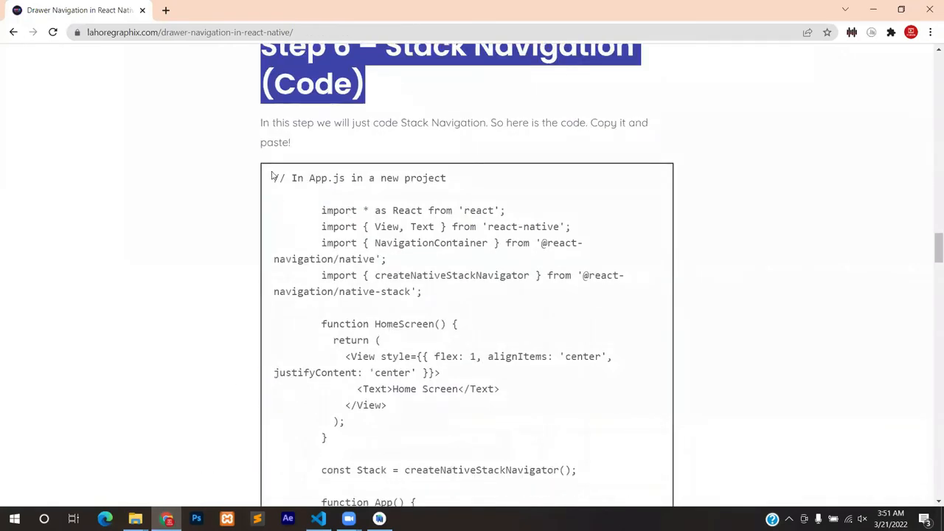
{"action": "scroll", "scroll_direction": "down", "scroll_amount": 3}
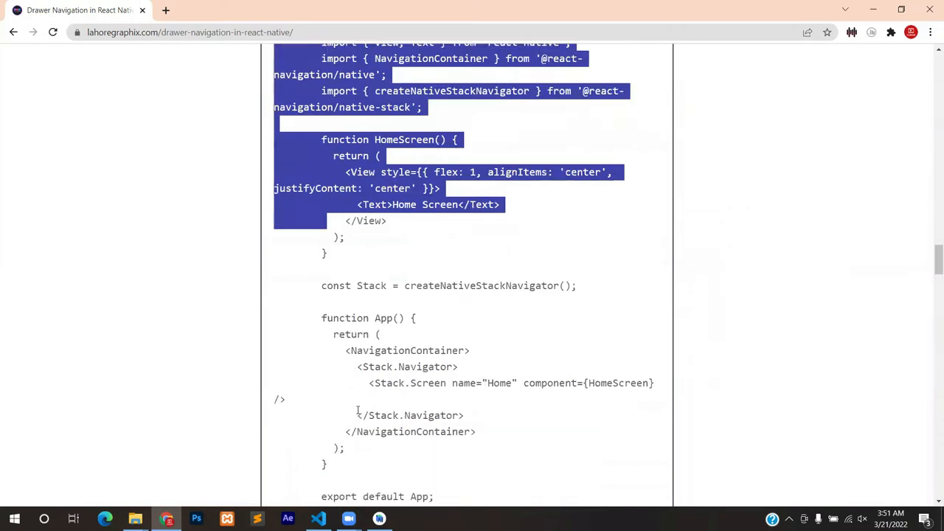
{"action": "scroll", "scroll_direction": "down", "scroll_amount": 3}
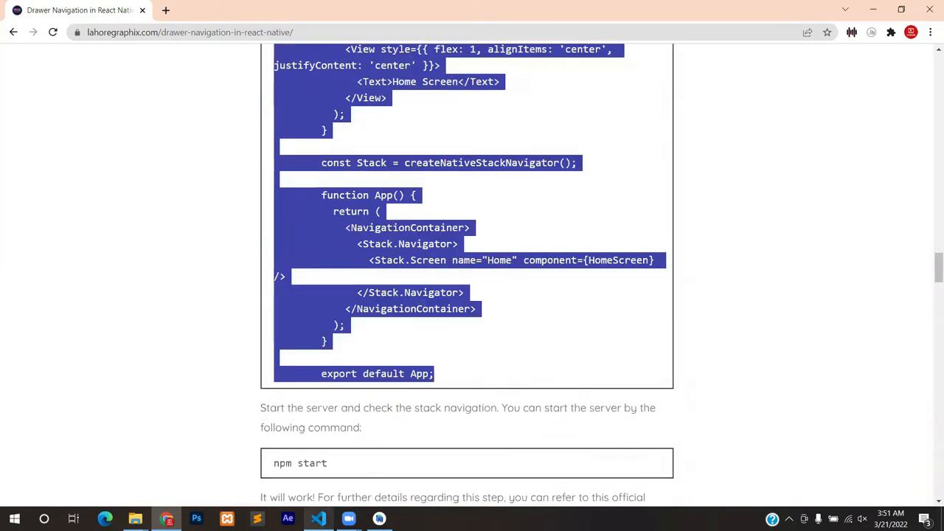
{"action": "left_click", "coordinate": [317, 518]}
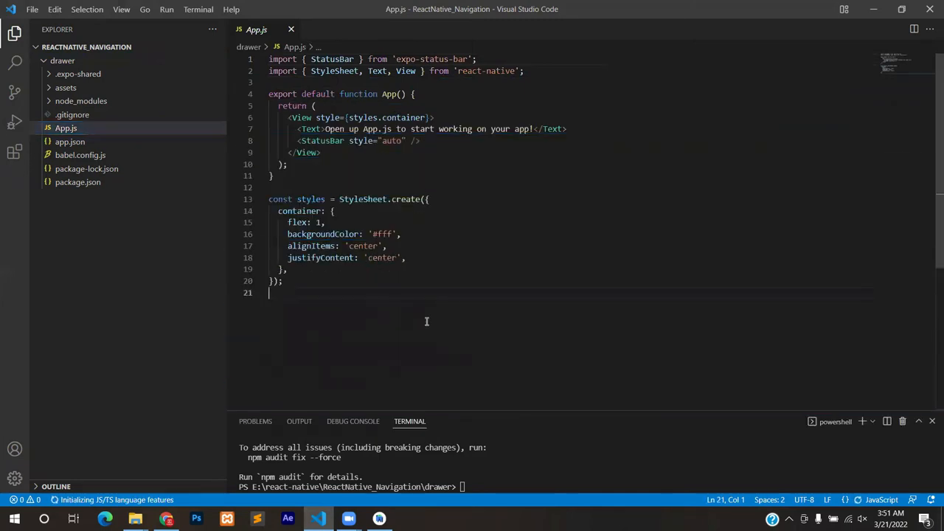
{"action": "key", "text": "ctrl+a"}
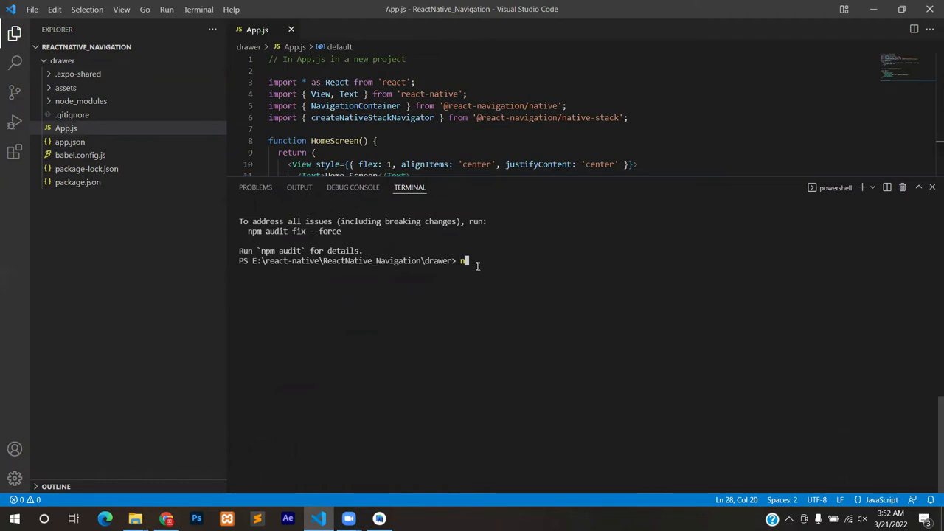
{"action": "type", "text": "npm"}
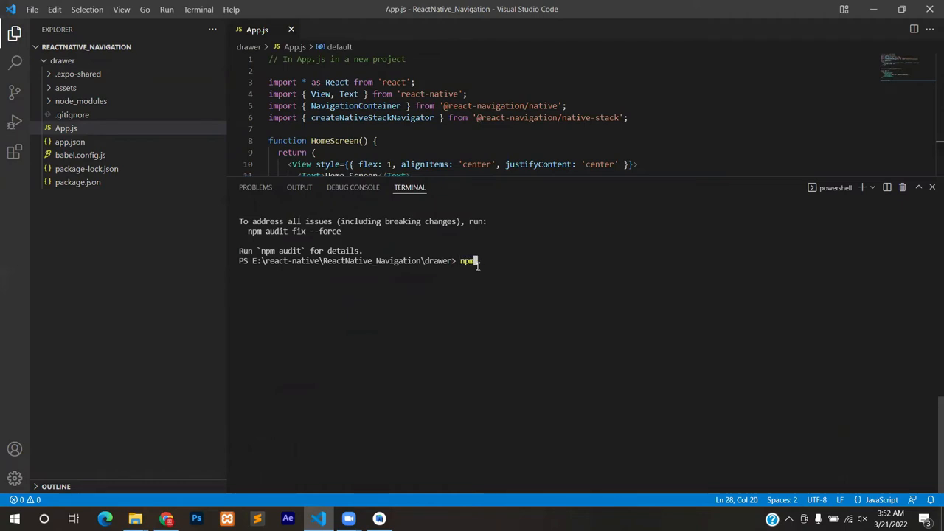
{"action": "type", "text": "start"}
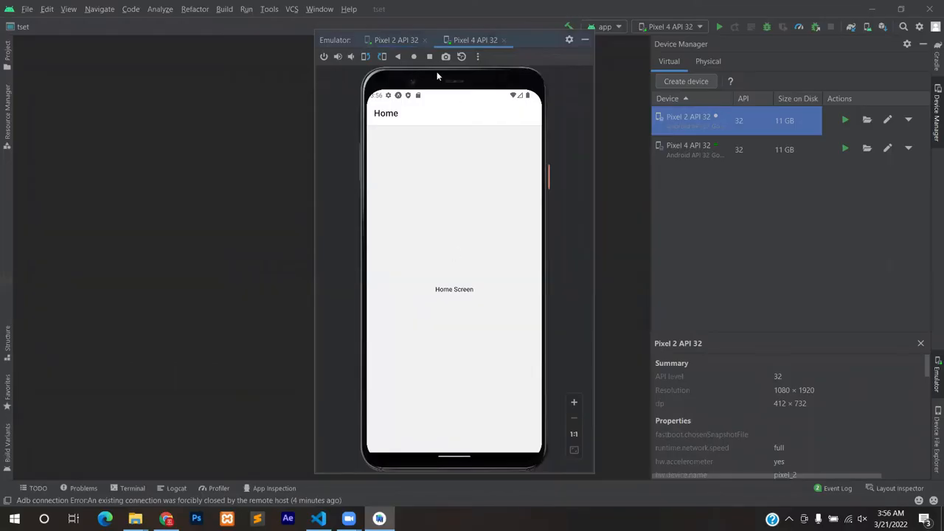
{"action": "mouse_move", "coordinate": [710, 146]}
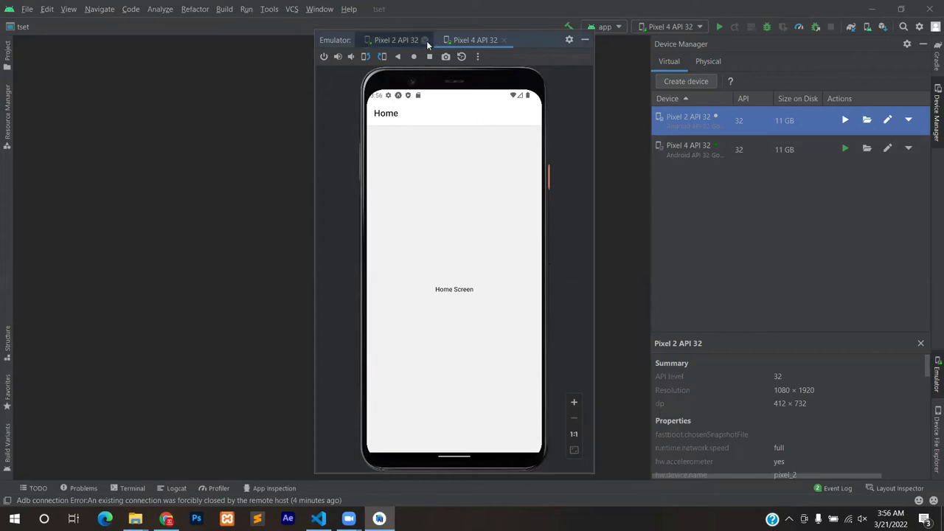
Step: Close the Pixel 2 API 32 emulator, leaving Pixel 4 API 32 on the Home screen
{"action": "left_click", "coordinate": [424, 40]}
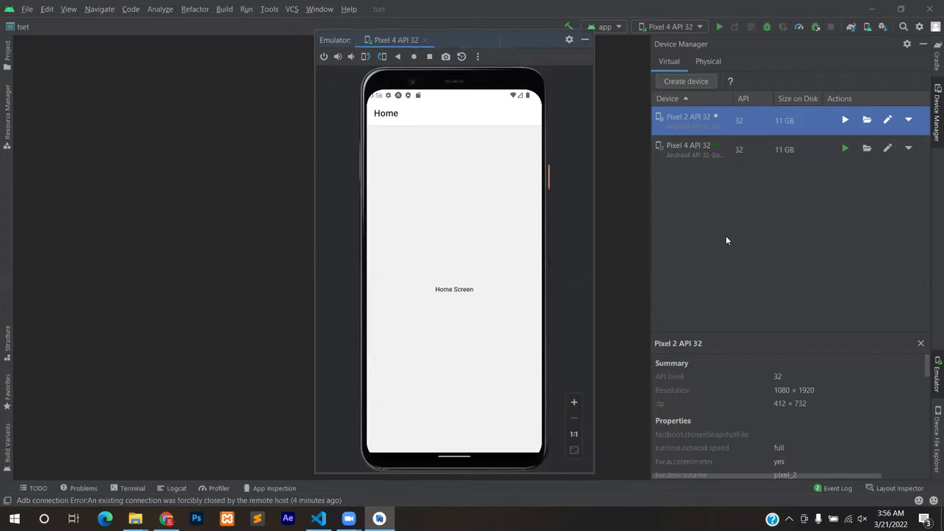
{"action": "mouse_move", "coordinate": [424, 291]}
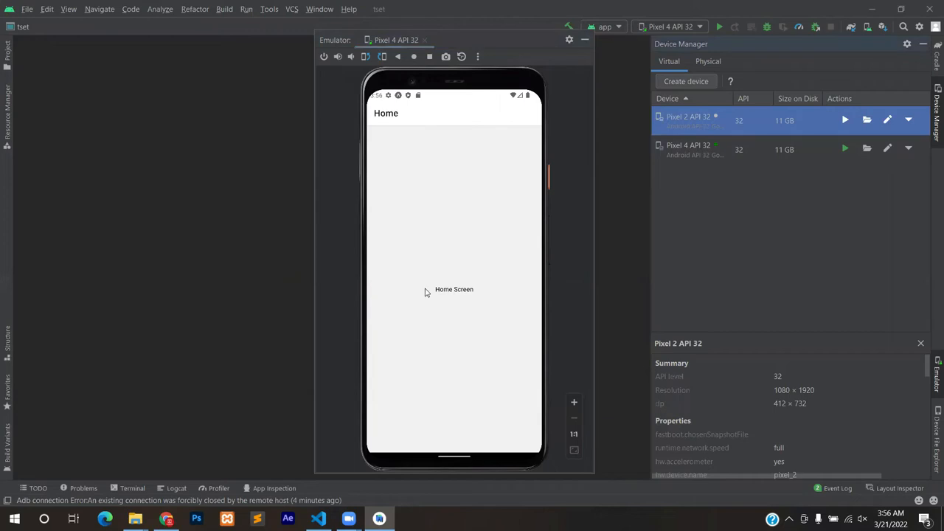
{"action": "mouse_move", "coordinate": [623, 368]}
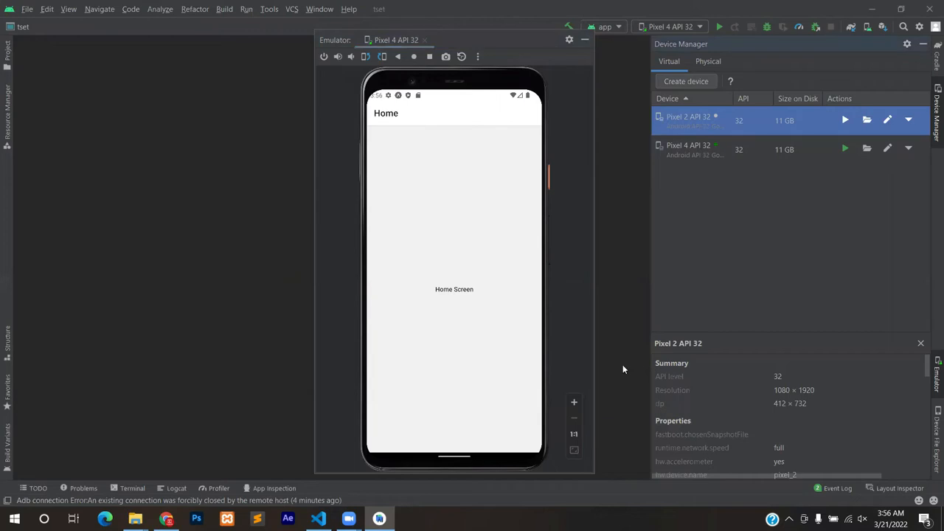
{"action": "mouse_move", "coordinate": [518, 283]}
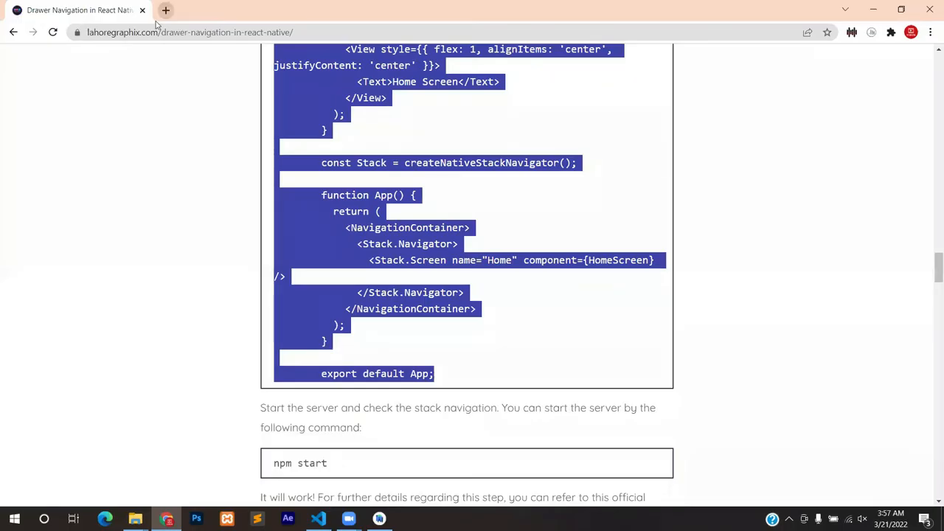
{"action": "scroll", "scroll_direction": "down", "scroll_amount": 3}
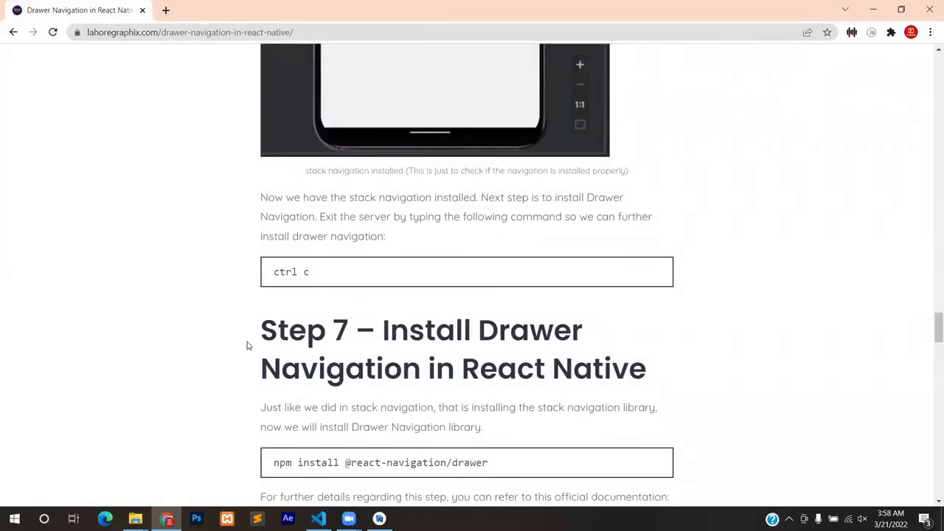
{"action": "left_click", "coordinate": [318, 518]}
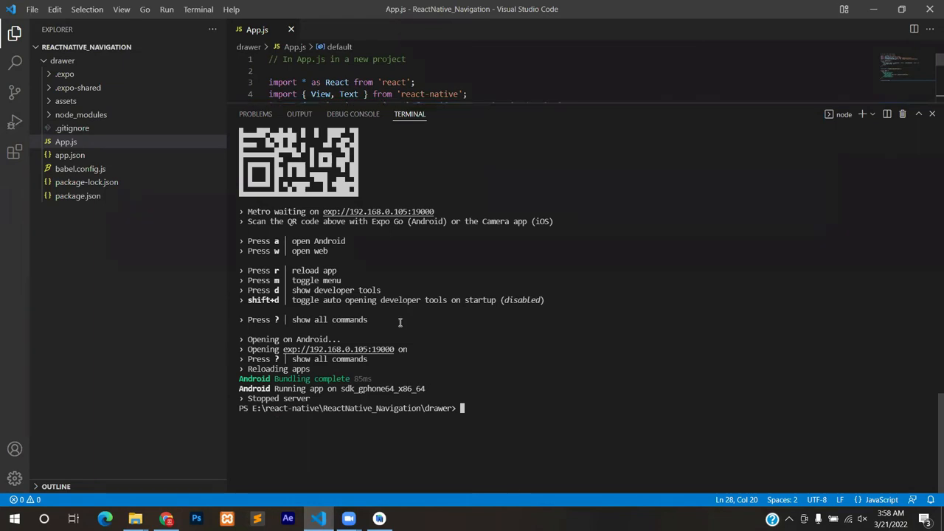
{"action": "mouse_move", "coordinate": [357, 464]}
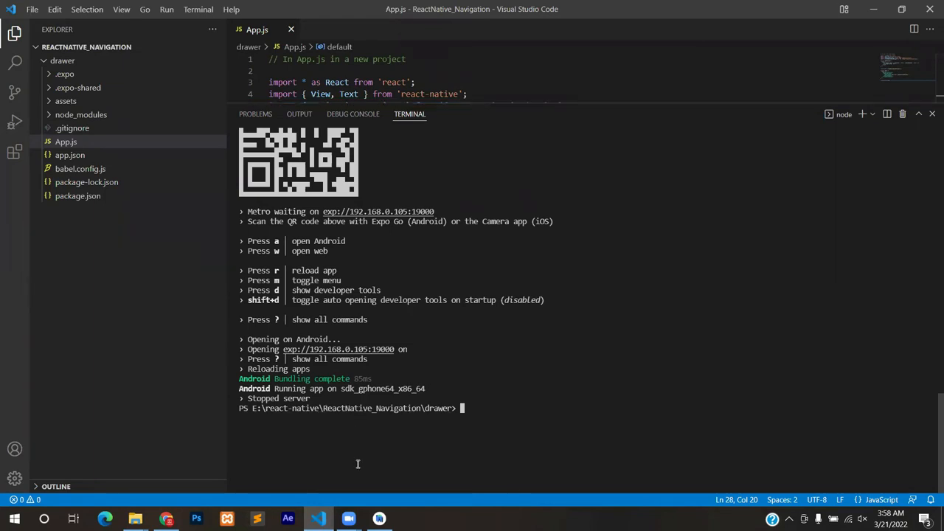
{"action": "left_click", "coordinate": [166, 518]}
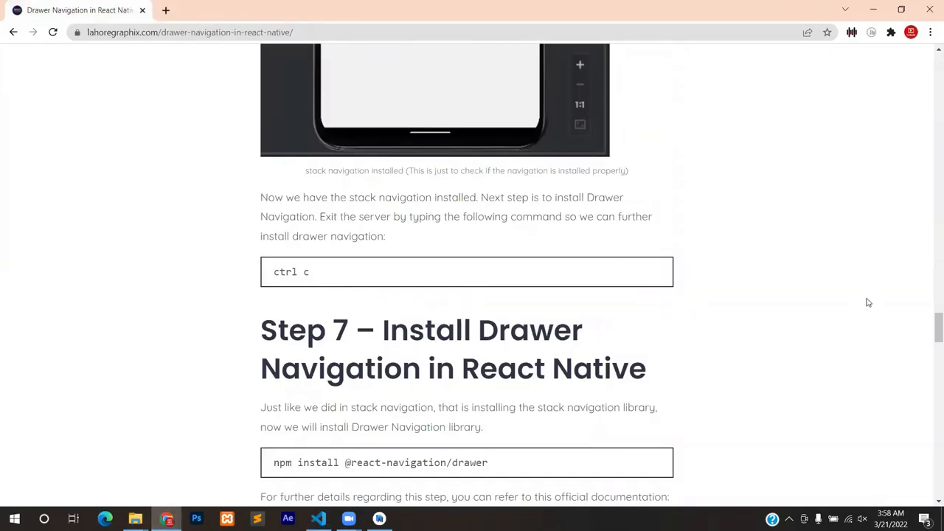
{"action": "scroll", "scroll_direction": "down", "scroll_amount": 3}
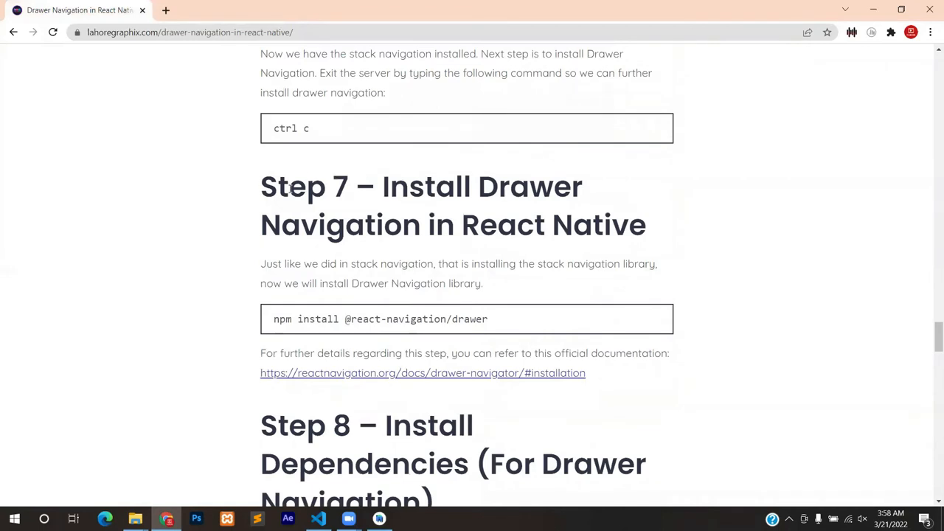
{"action": "triple_click", "coordinate": [377, 319]}
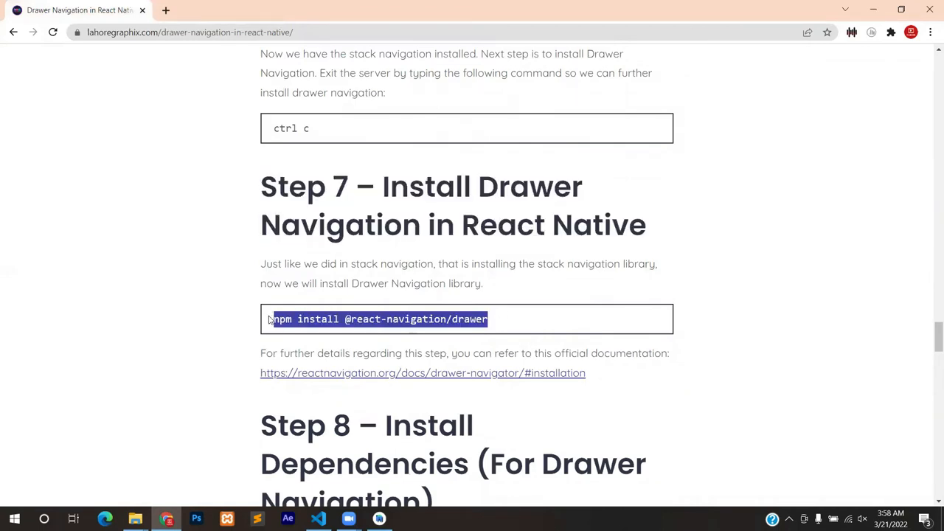
{"action": "right_click", "coordinate": [376, 319]}
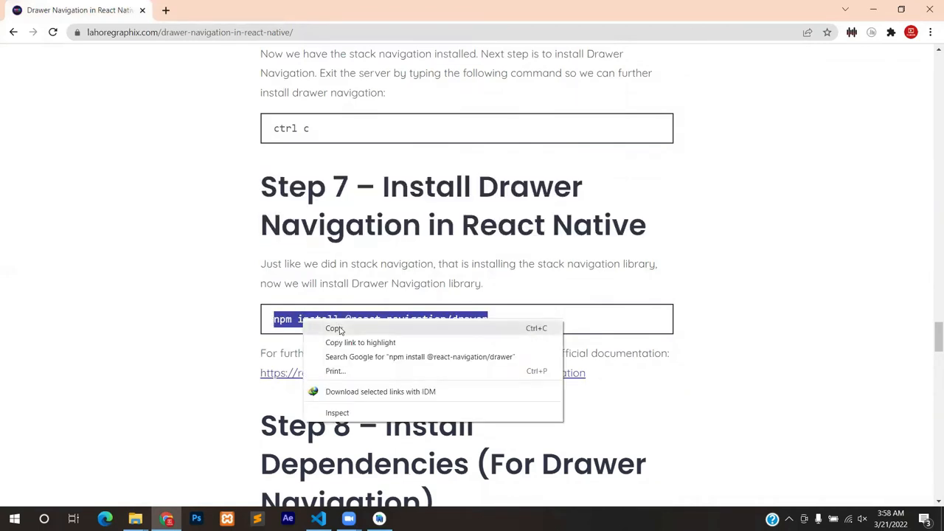
{"action": "left_click", "coordinate": [317, 518]}
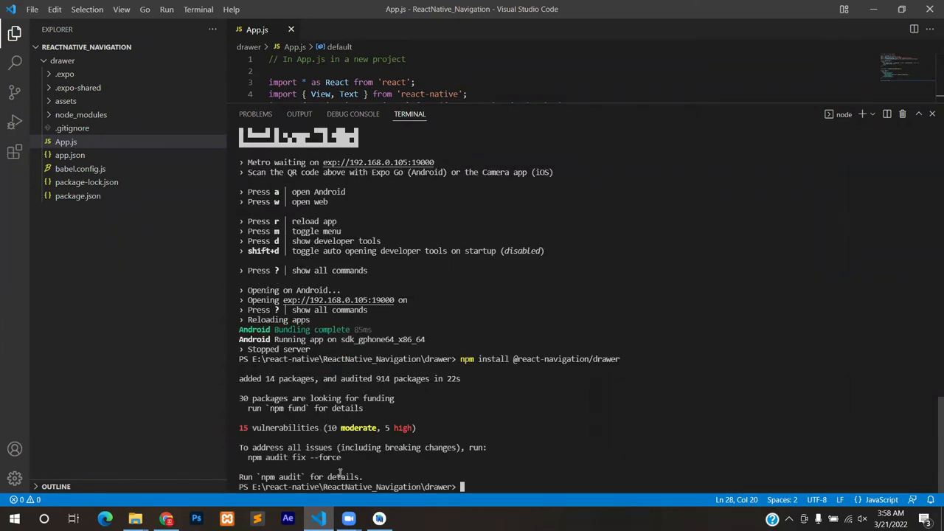
{"action": "mouse_move", "coordinate": [362, 483]}
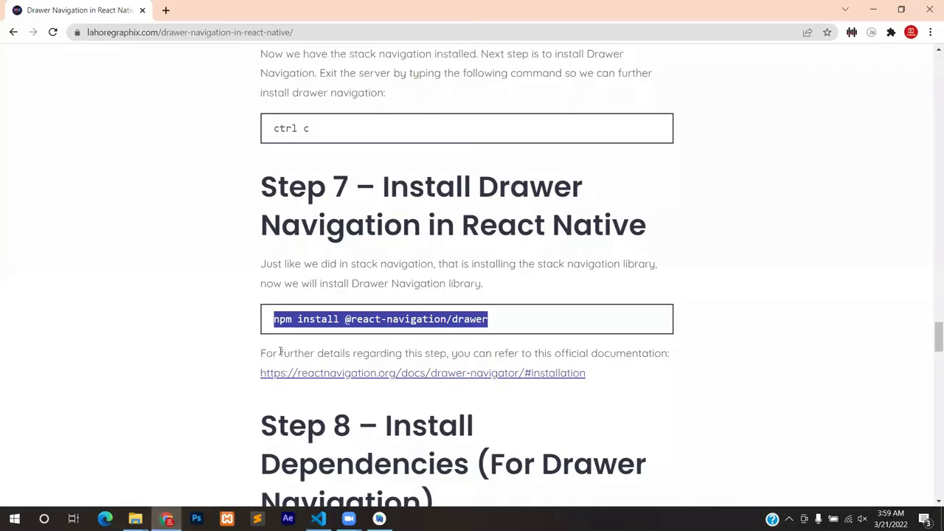
Step: Scroll the article to the Step 8 command installing react-native-gesture-handler and react-native-reanimated
{"action": "scroll", "scroll_direction": "down", "scroll_amount": 3}
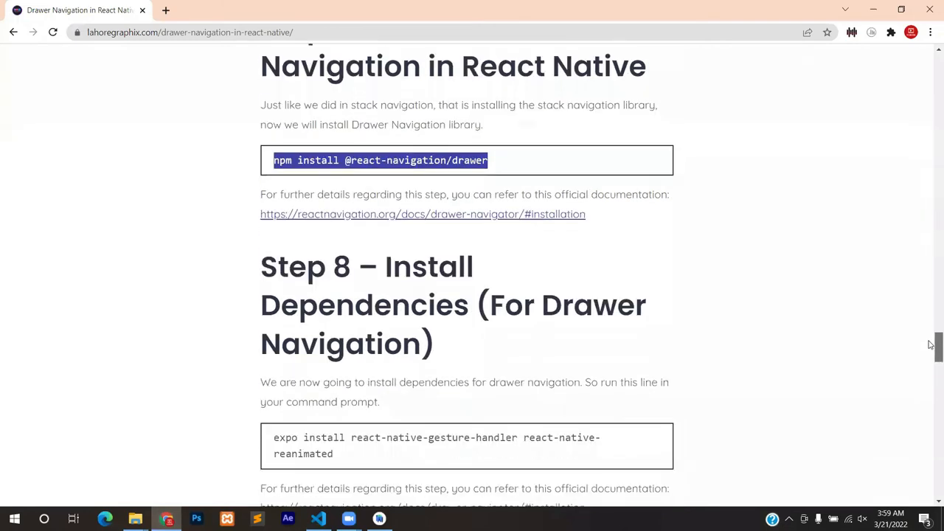
{"action": "scroll", "scroll_direction": "down", "scroll_amount": 3}
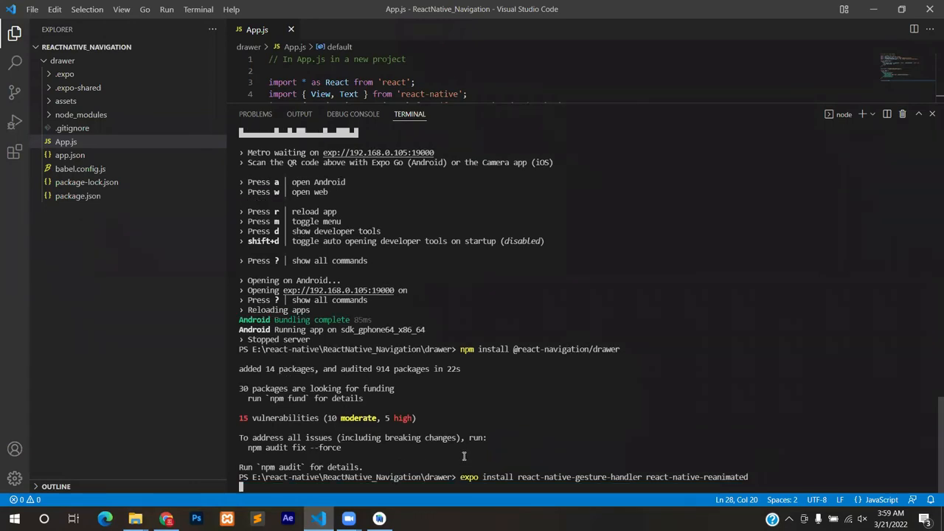
{"action": "scroll", "scroll_direction": "down", "scroll_amount": 3}
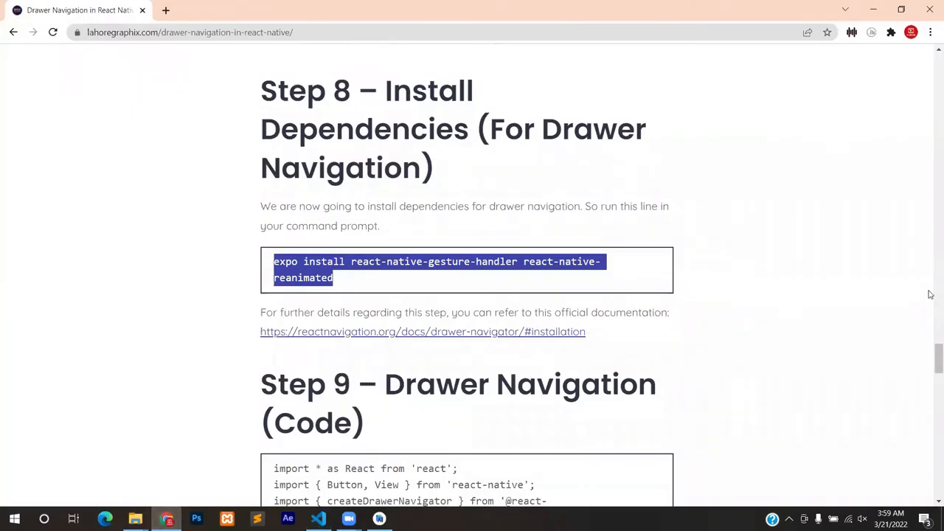
Step: Replace App.js with the Step 9 drawer code for Home and Notifications screens, then enter npm start
{"action": "scroll", "scroll_direction": "down", "scroll_amount": 3}
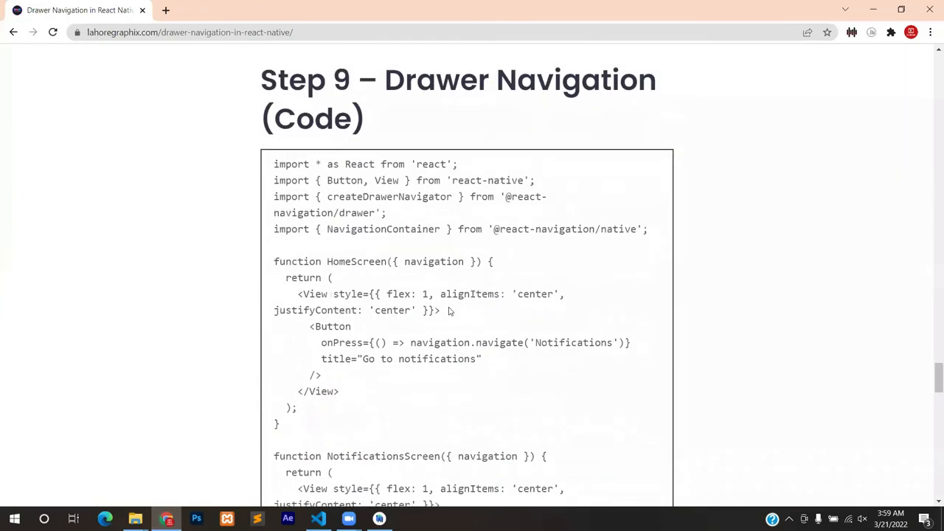
{"action": "double_click", "coordinate": [519, 80]}
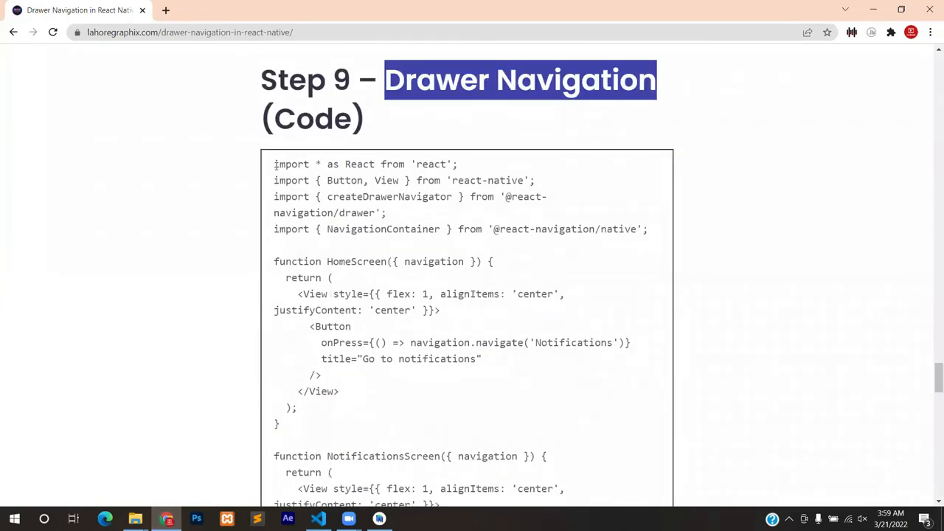
{"action": "scroll", "scroll_direction": "down", "scroll_amount": 3}
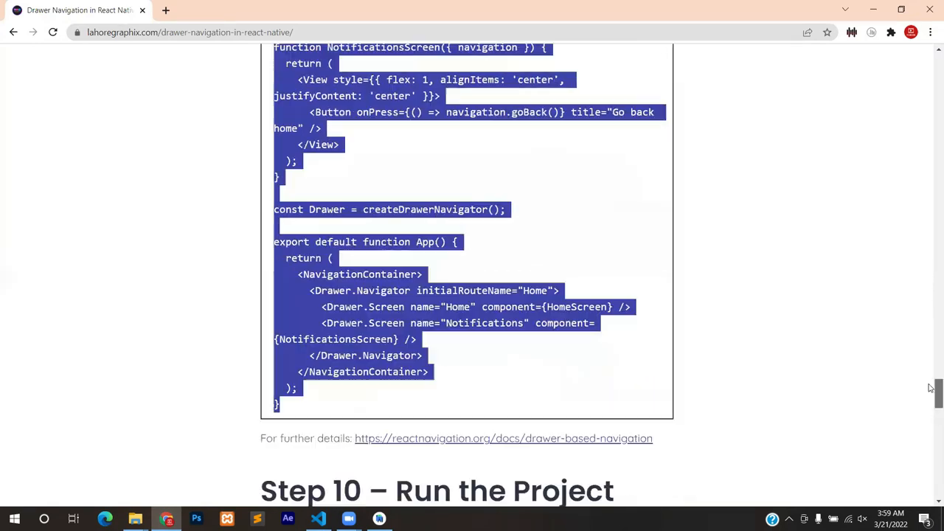
{"action": "scroll", "scroll_direction": "down", "scroll_amount": 3}
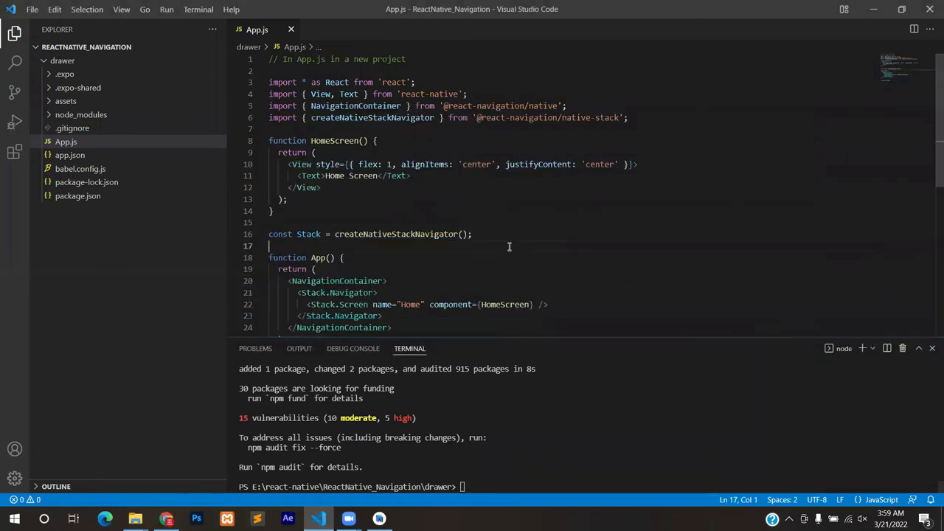
{"action": "key", "text": "ctrl+a"}
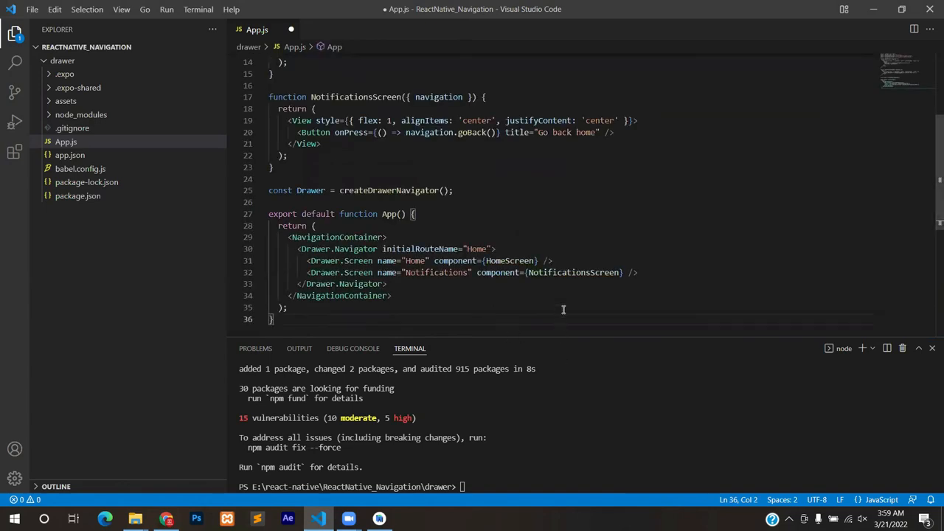
{"action": "mouse_move", "coordinate": [570, 323]}
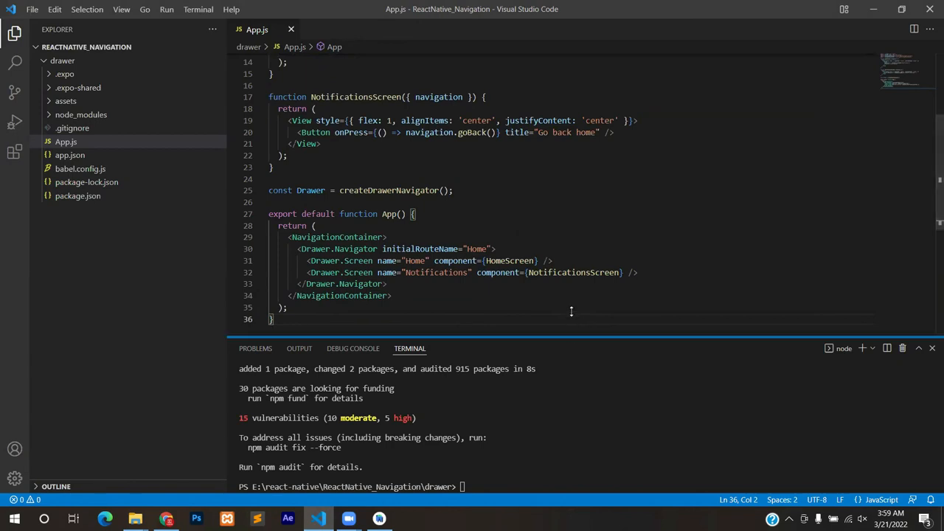
{"action": "type", "text": "npm start"}
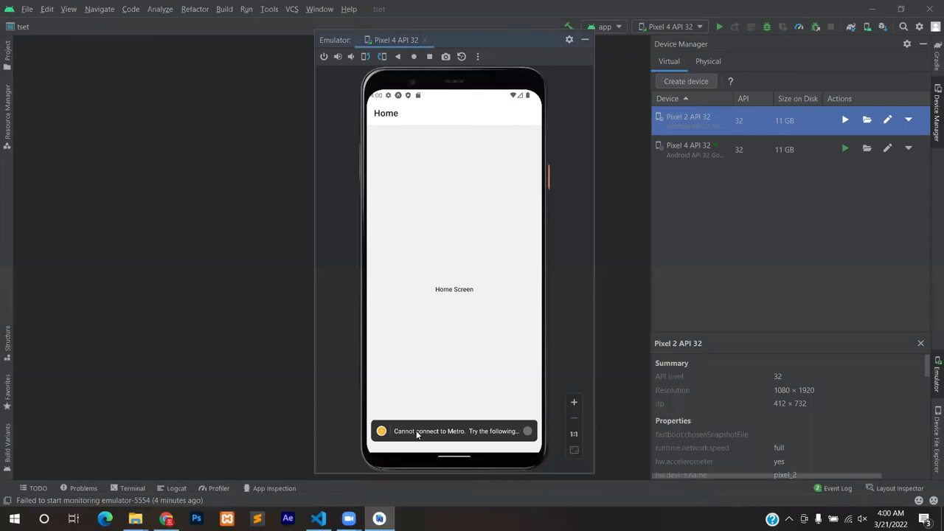
{"action": "mouse_move", "coordinate": [434, 436]}
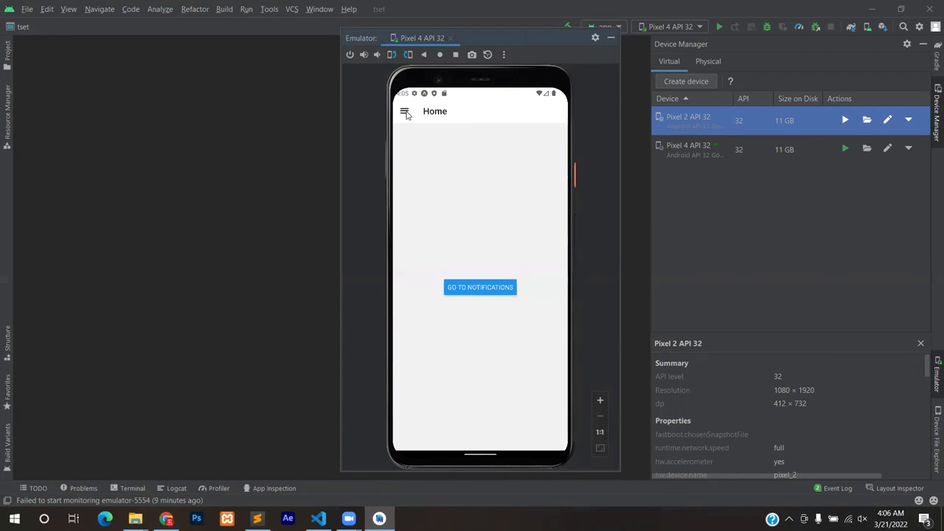
{"action": "mouse_move", "coordinate": [480, 286]}
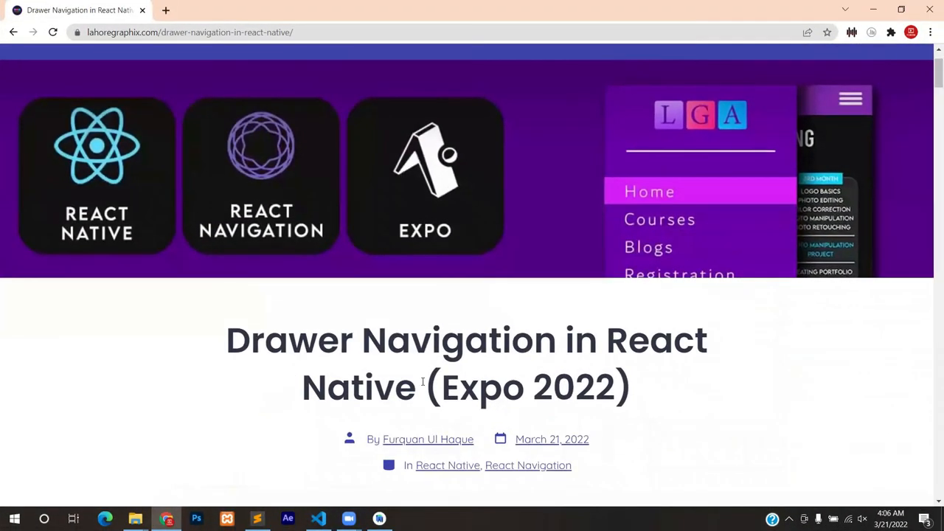
{"action": "scroll", "scroll_direction": "down", "scroll_amount": 3}
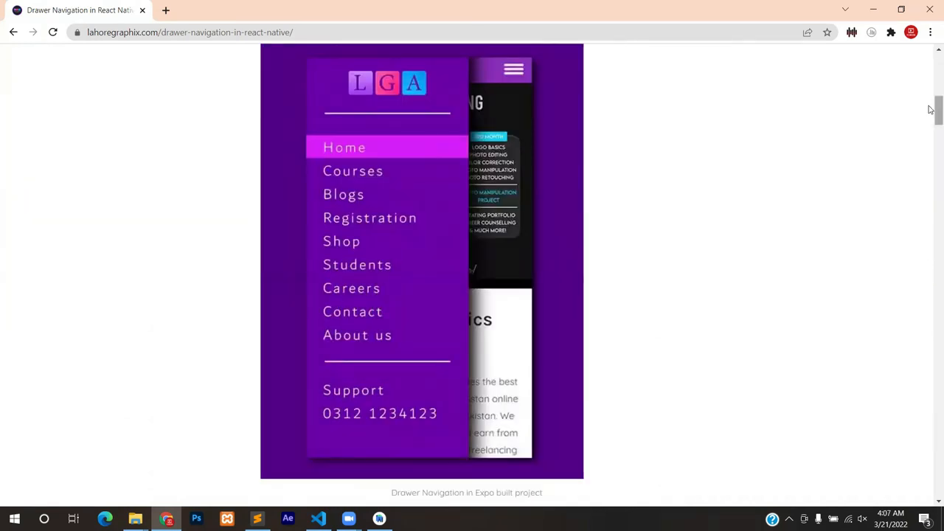
{"action": "scroll", "scroll_direction": "down", "scroll_amount": 3}
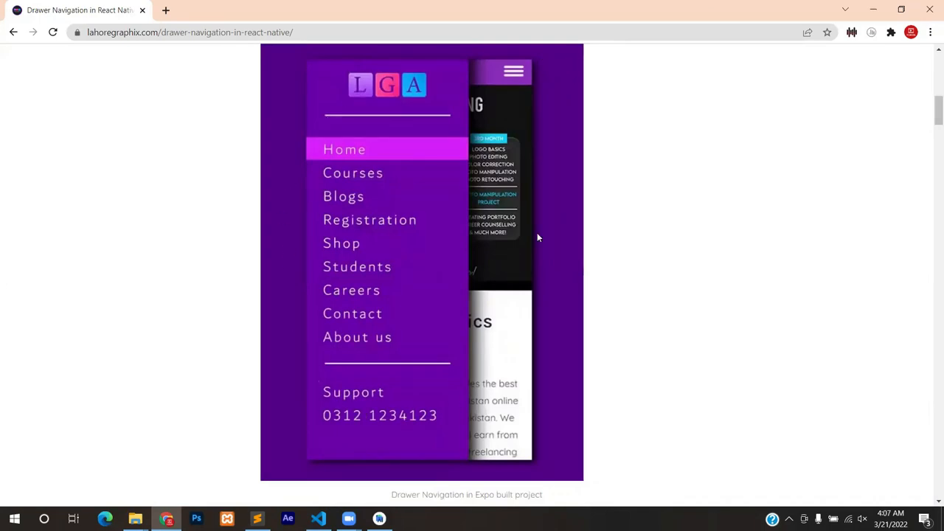
{"action": "mouse_move", "coordinate": [359, 375]}
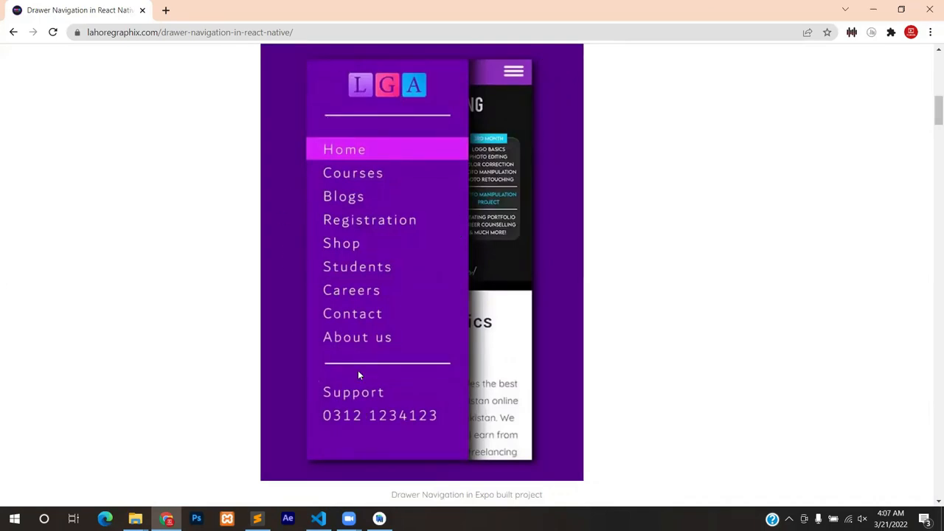